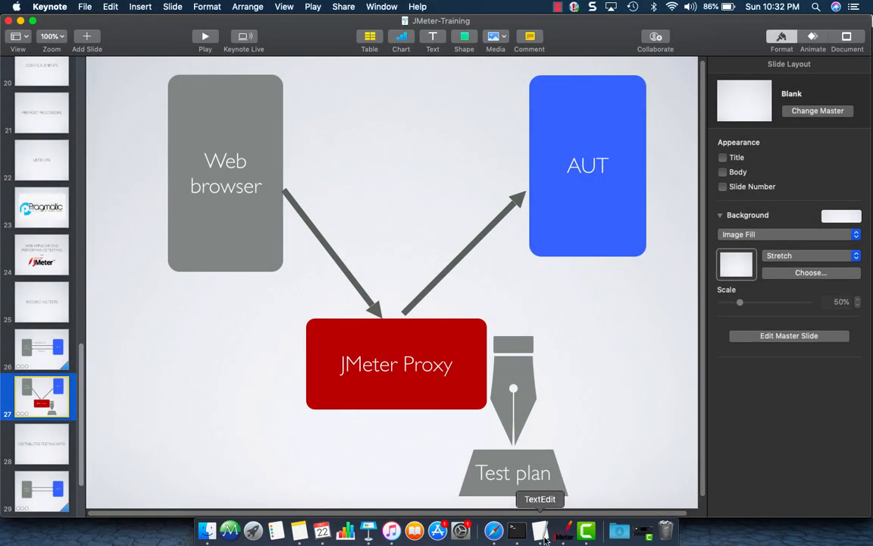
pyautogui.moveTo(564, 533)
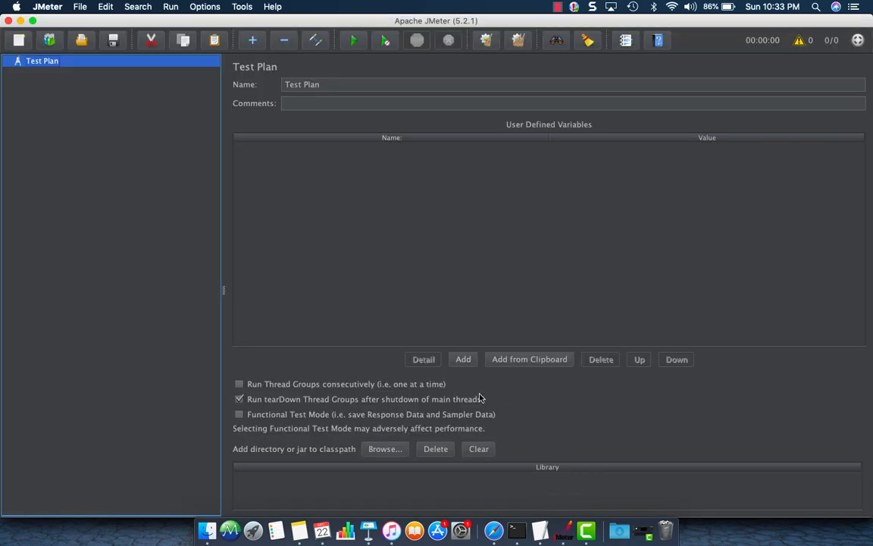
# - Switch to the empty JMeter Test Plan, opening and dismissing the Help menu
pyautogui.click(272, 6)
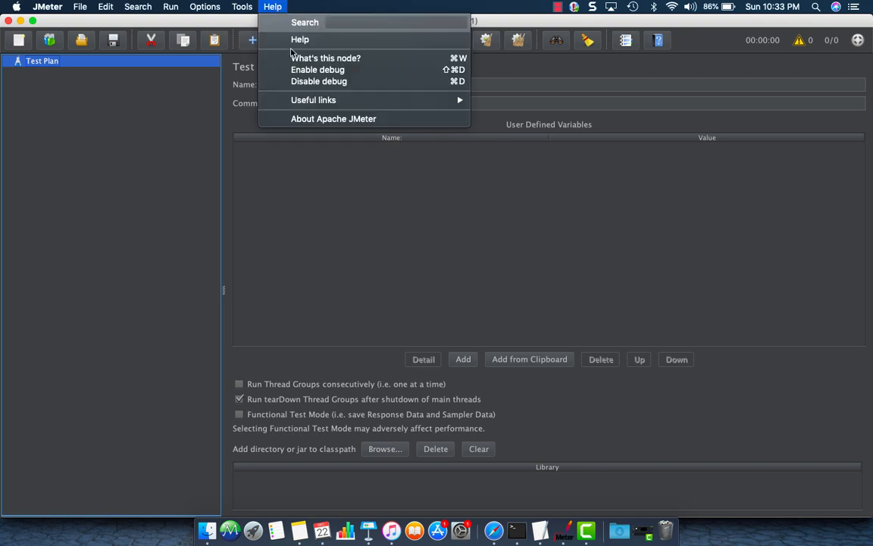
pyautogui.click(333, 119)
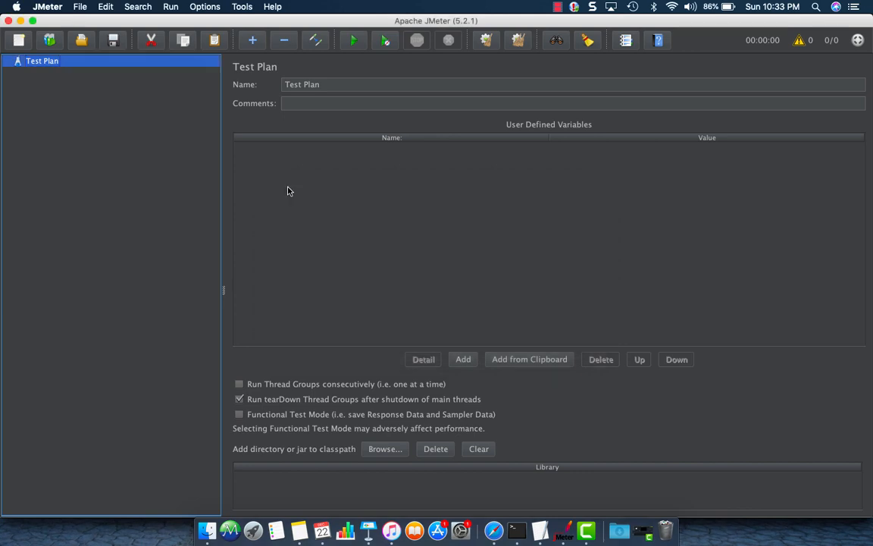
pyautogui.moveTo(493, 527)
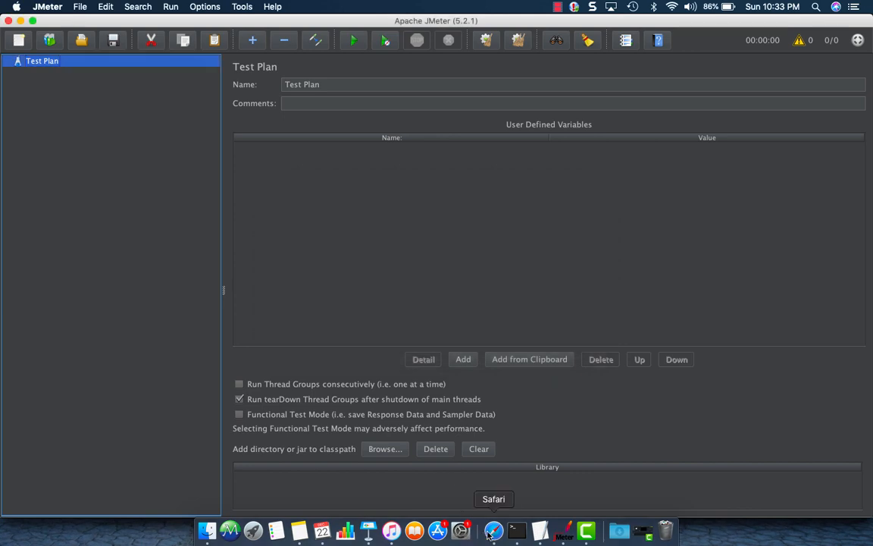
# - Open the Recording Tests tutorial on the JMeter website in Safari and scroll through it
pyautogui.click(493, 529)
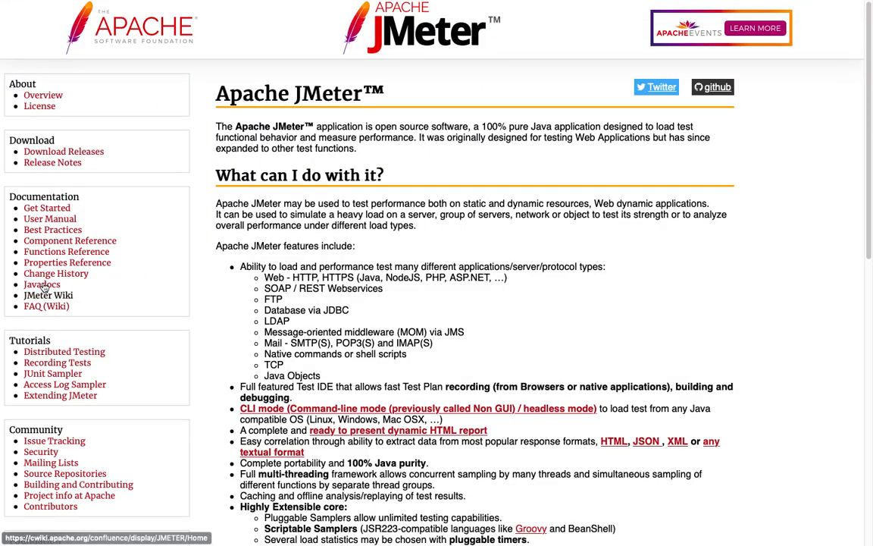
pyautogui.moveTo(47, 375)
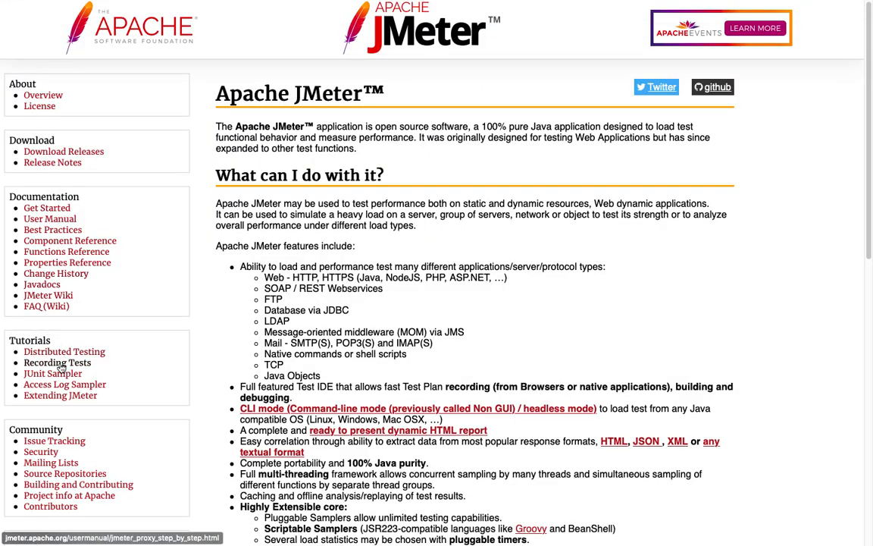
pyautogui.click(57, 362)
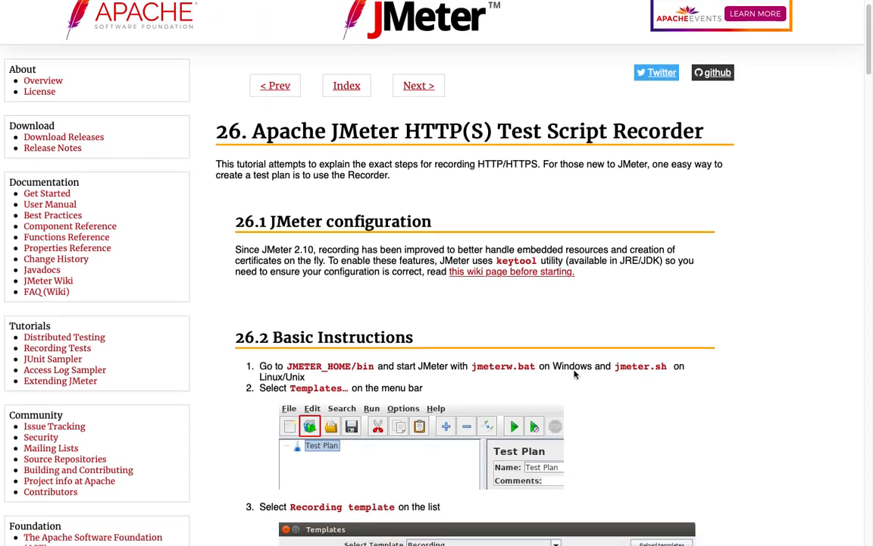
pyautogui.scroll(-3)
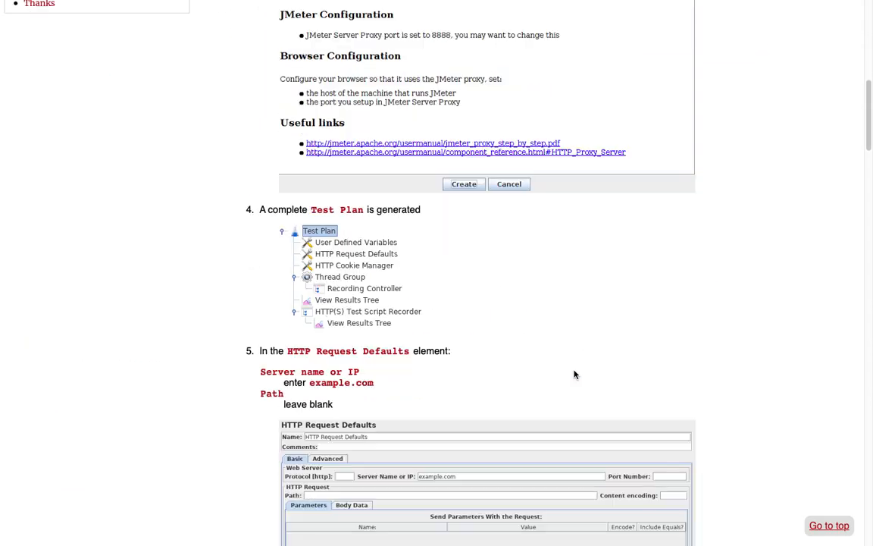
pyautogui.scroll(-3)
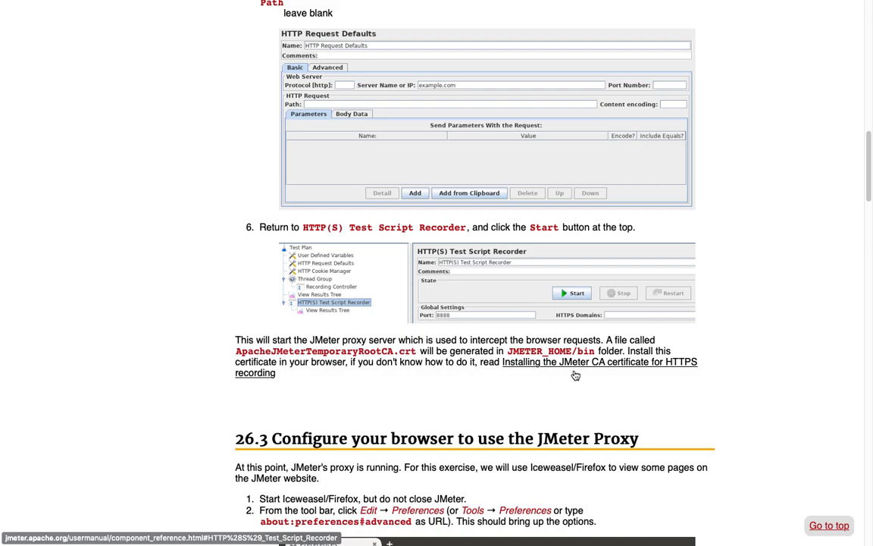
pyautogui.scroll(-3)
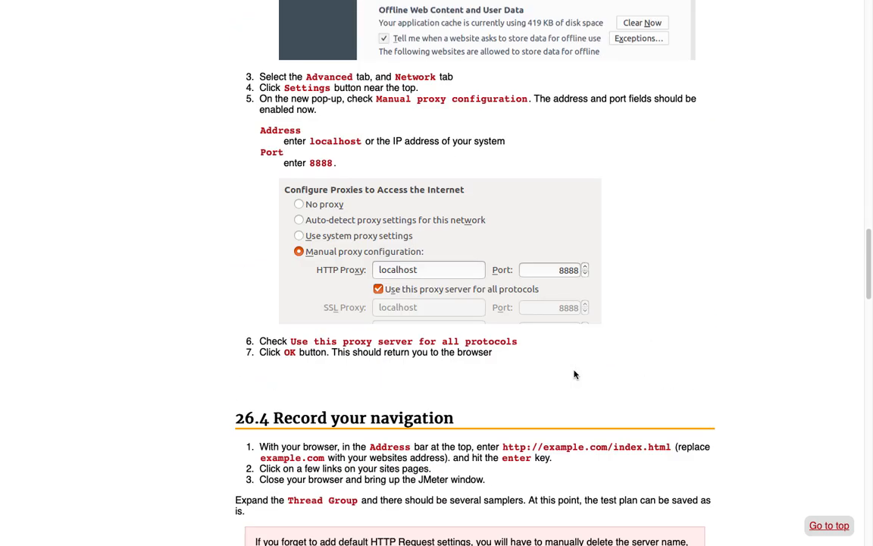
pyautogui.scroll(-3)
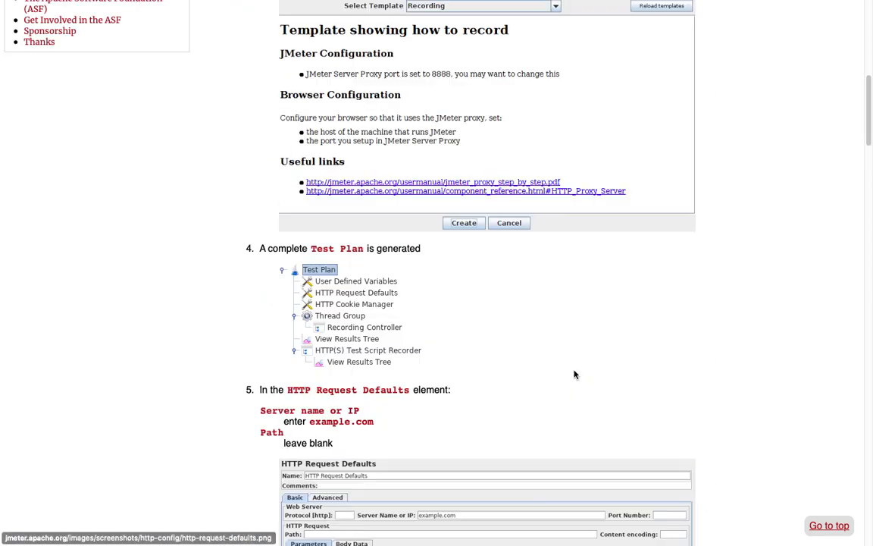
pyautogui.scroll(3)
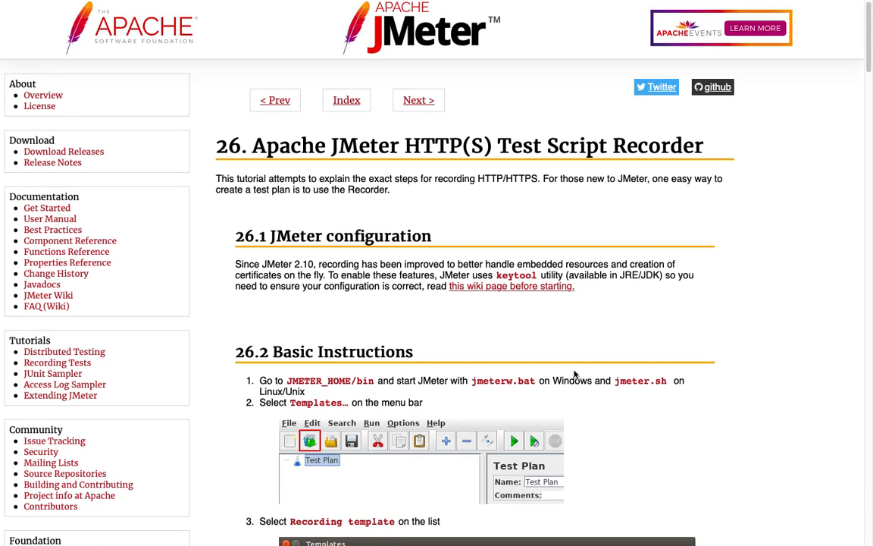
pyautogui.moveTo(562, 537)
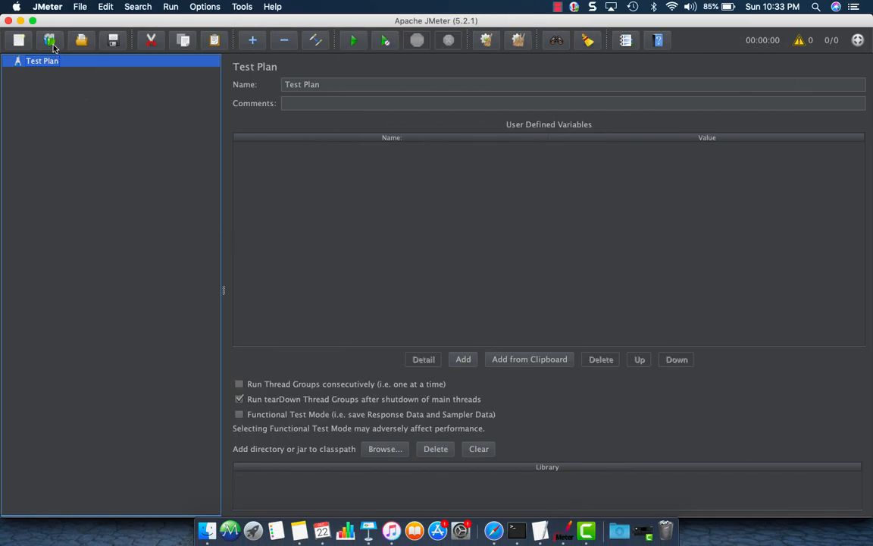
# - Pick the Recording template from File > Templates and proceed to its parameters
pyautogui.click(50, 41)
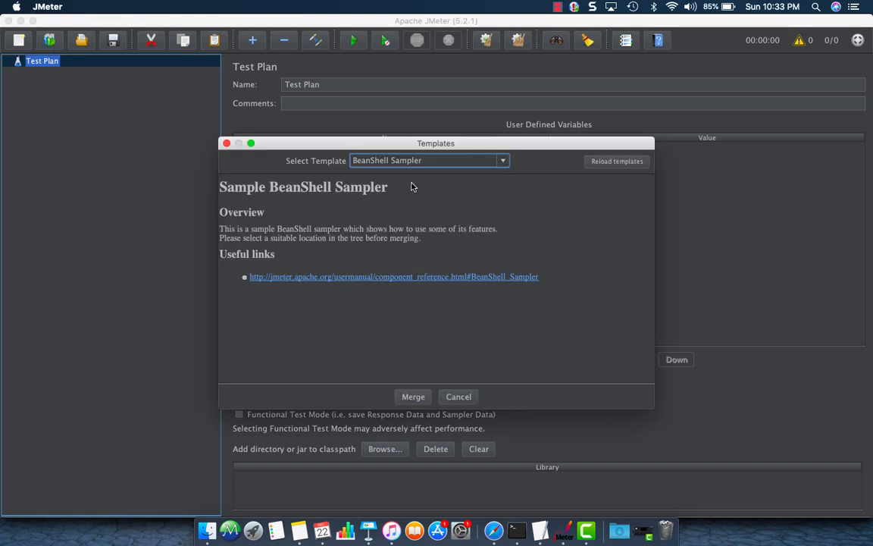
pyautogui.click(501, 160)
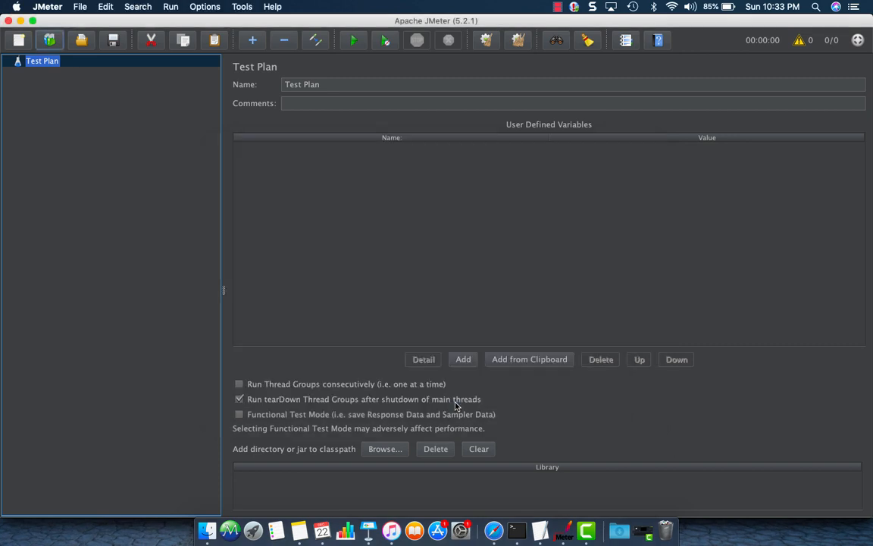
pyautogui.click(92, 7)
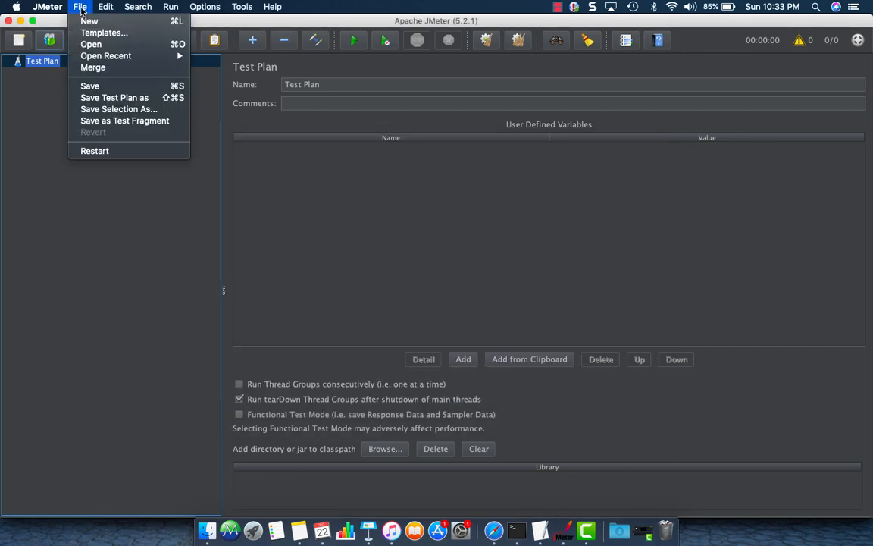
pyautogui.click(105, 32)
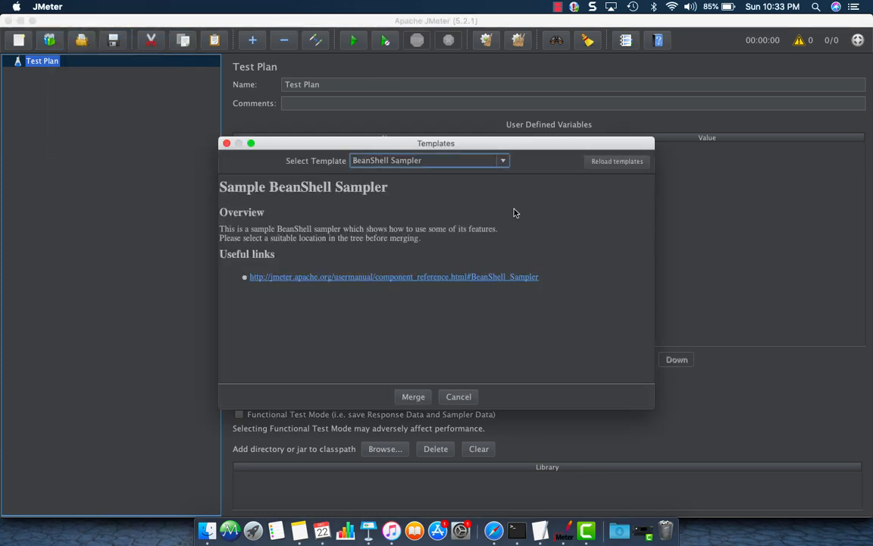
pyautogui.click(501, 160)
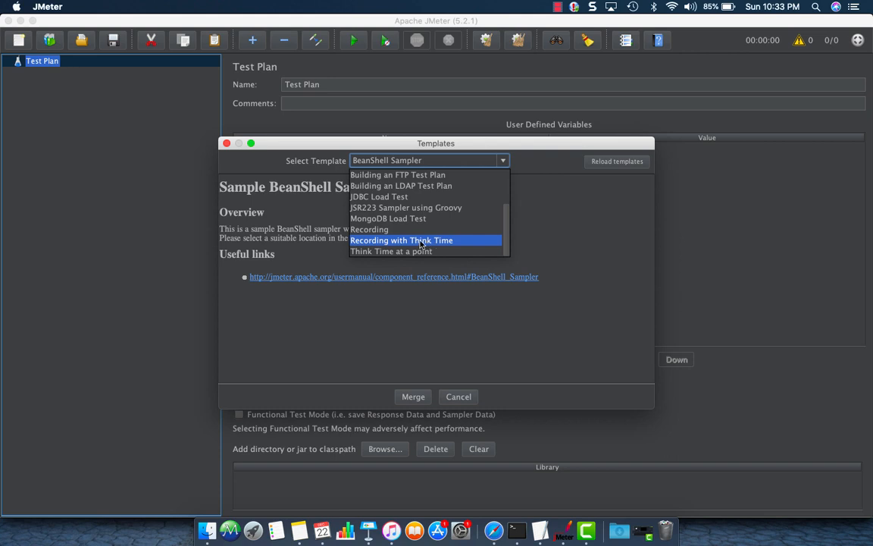
pyautogui.click(368, 229)
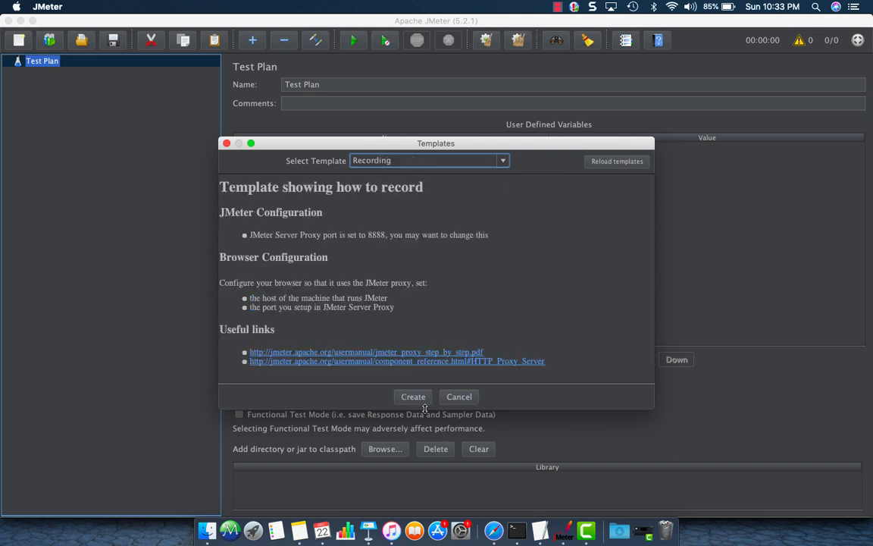
pyautogui.click(413, 396)
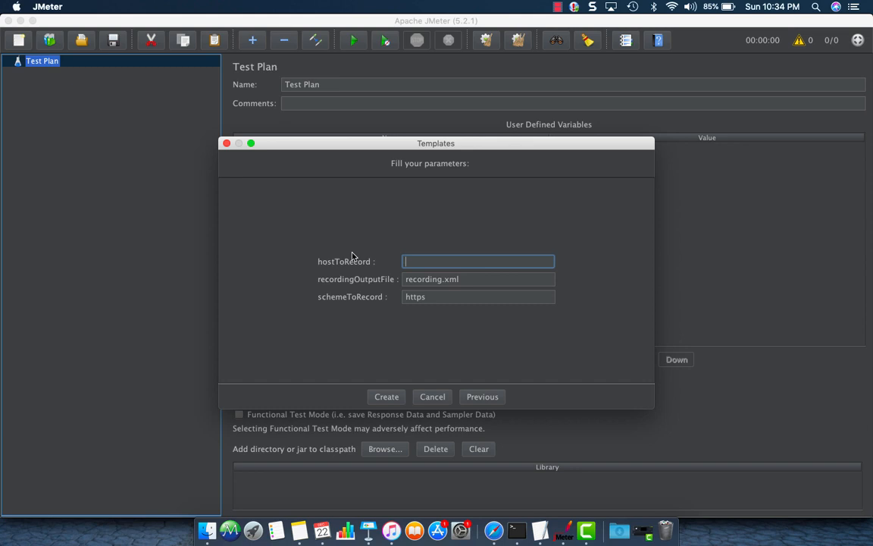
# - Create the plan with host hrm.pragmatictestlabs.com, scheme http, output recording-hrm.xml
pyautogui.write('ht')
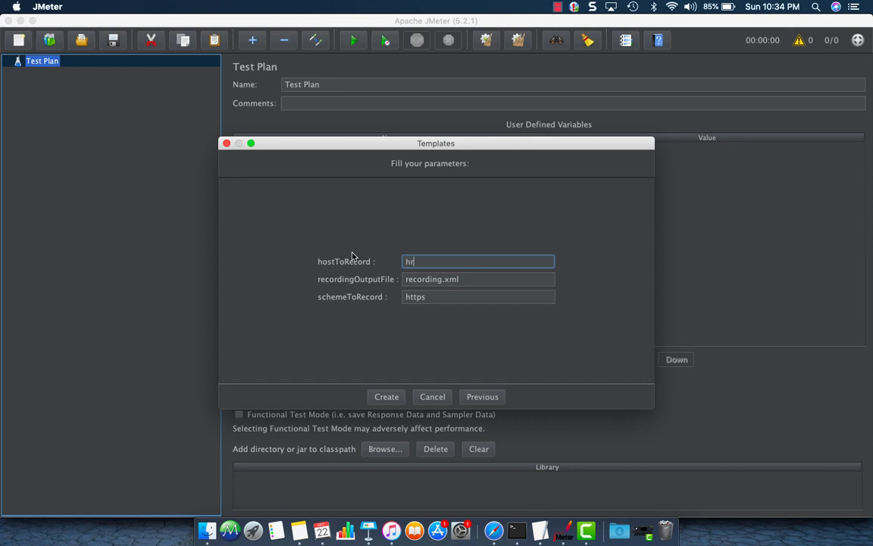
pyautogui.write('m.pr')
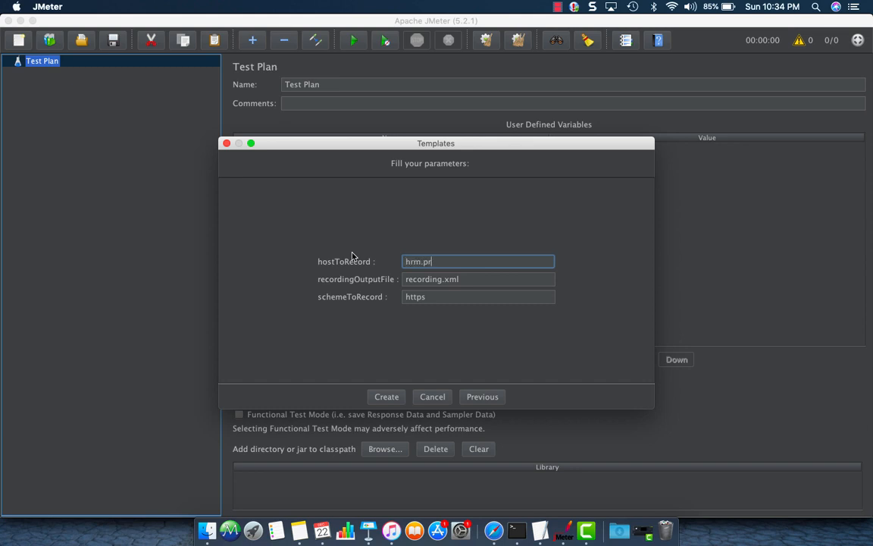
pyautogui.write('agmatic')
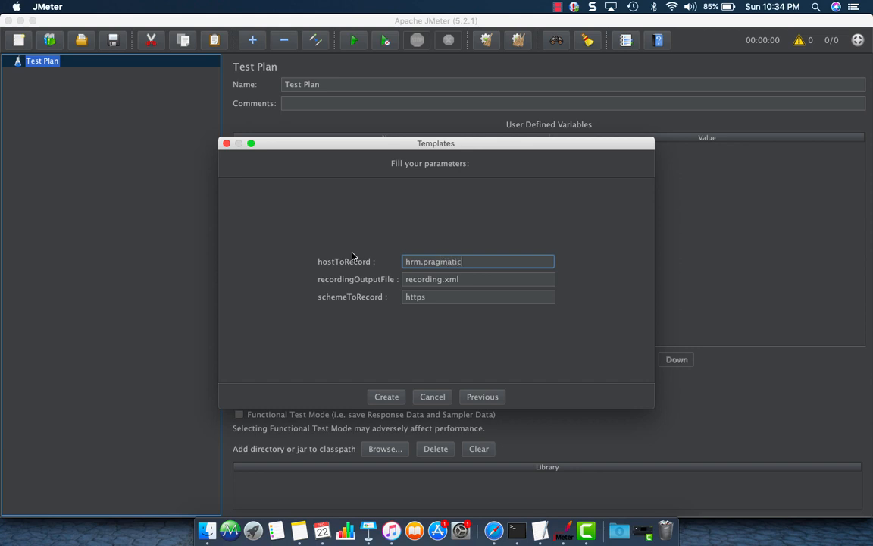
pyautogui.write('testlabs.com')
pyautogui.click(478, 278)
pyautogui.write('-')
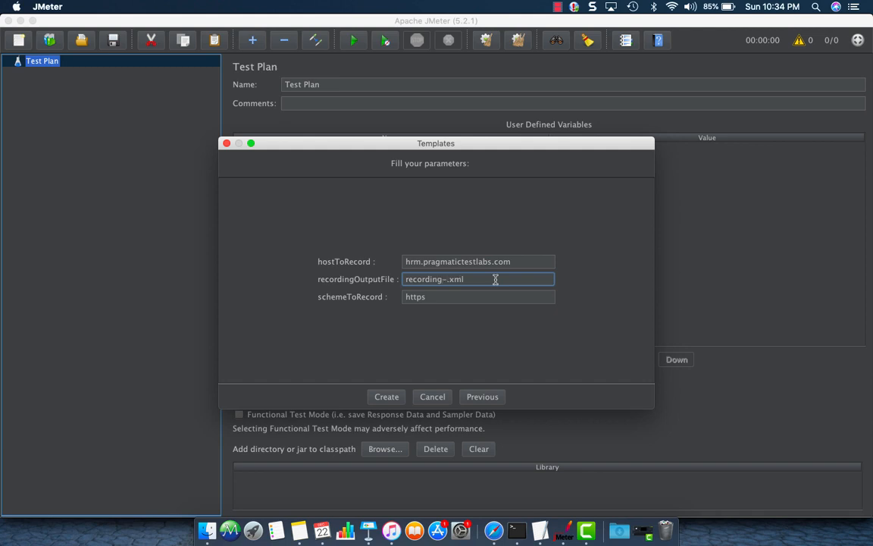
pyautogui.write('hrm')
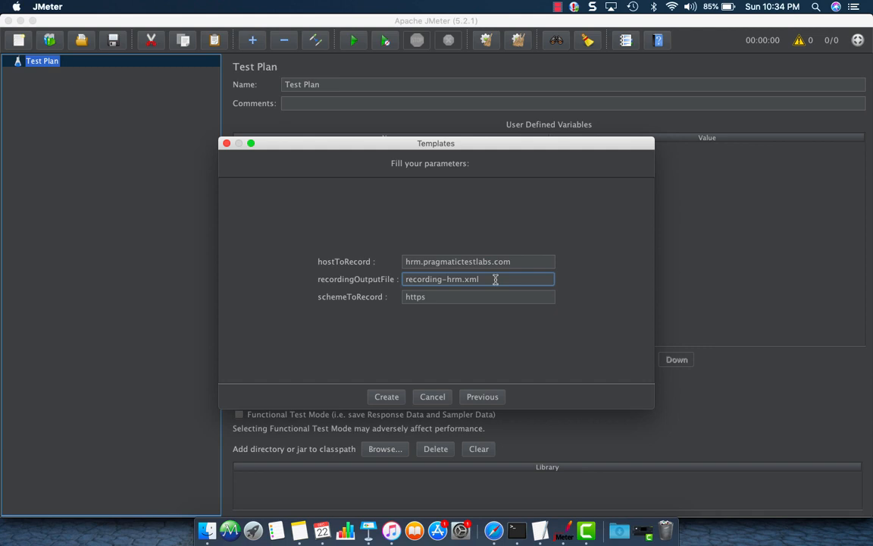
pyautogui.click(467, 296)
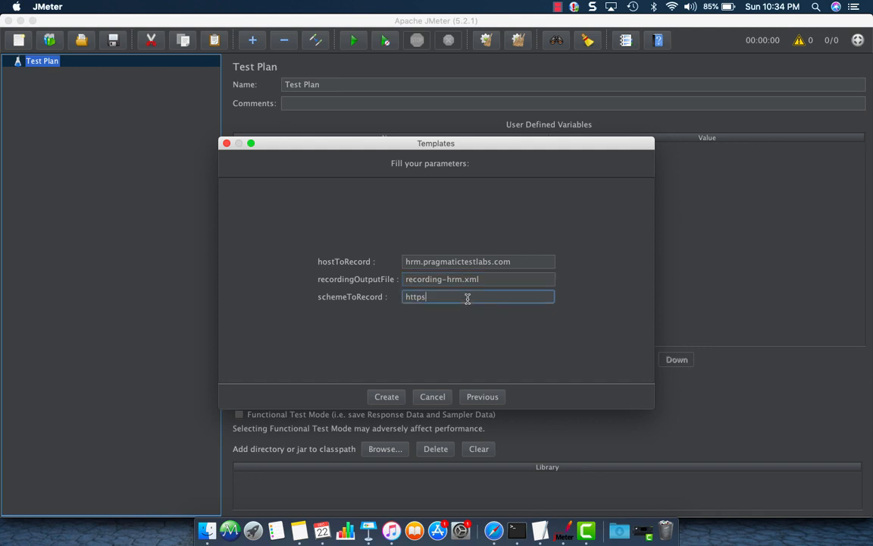
pyautogui.press('Backspace')
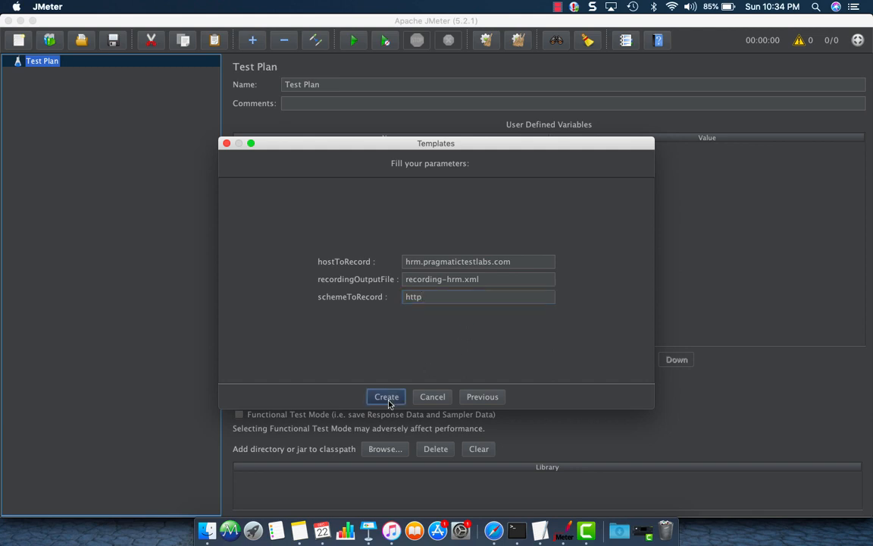
pyautogui.click(386, 396)
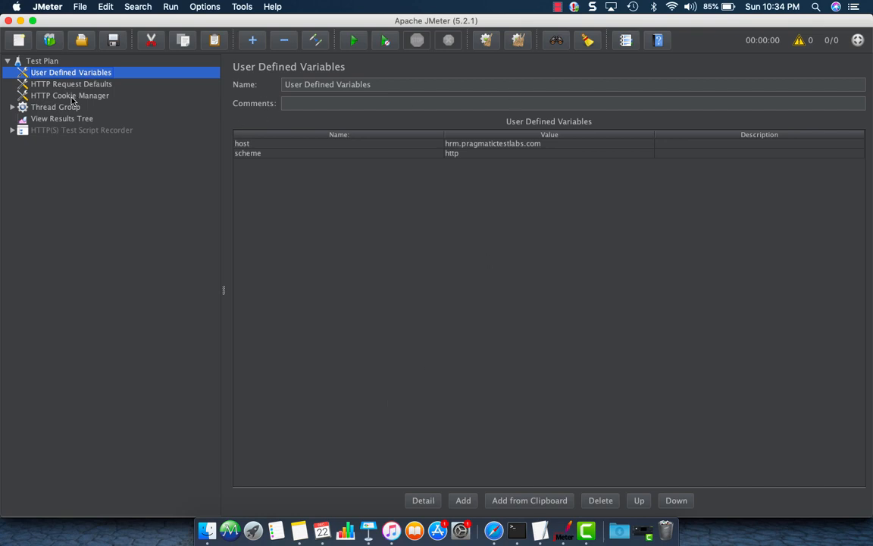
pyautogui.moveTo(461, 153)
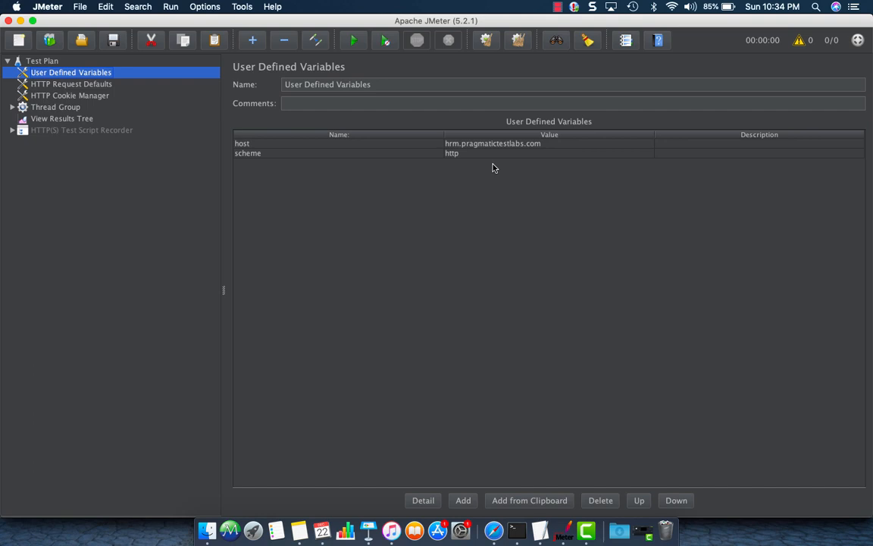
pyautogui.moveTo(484, 150)
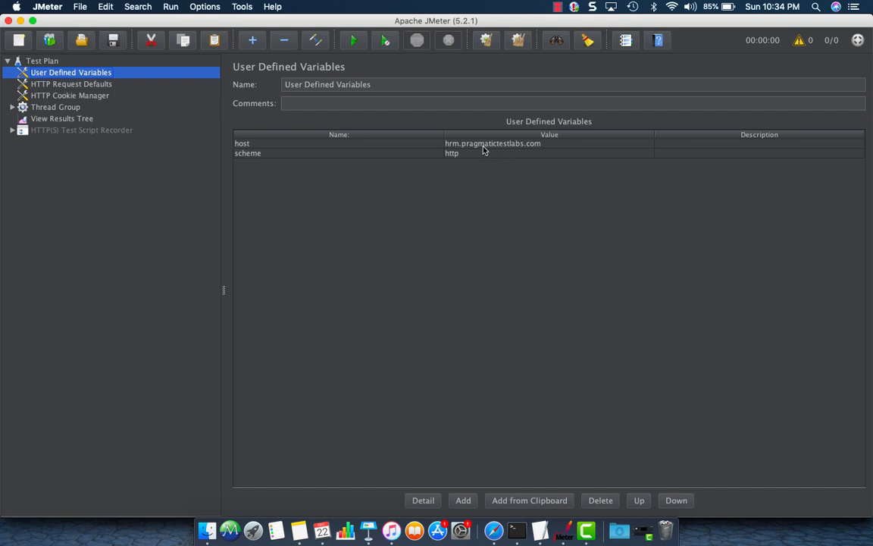
pyautogui.moveTo(470, 159)
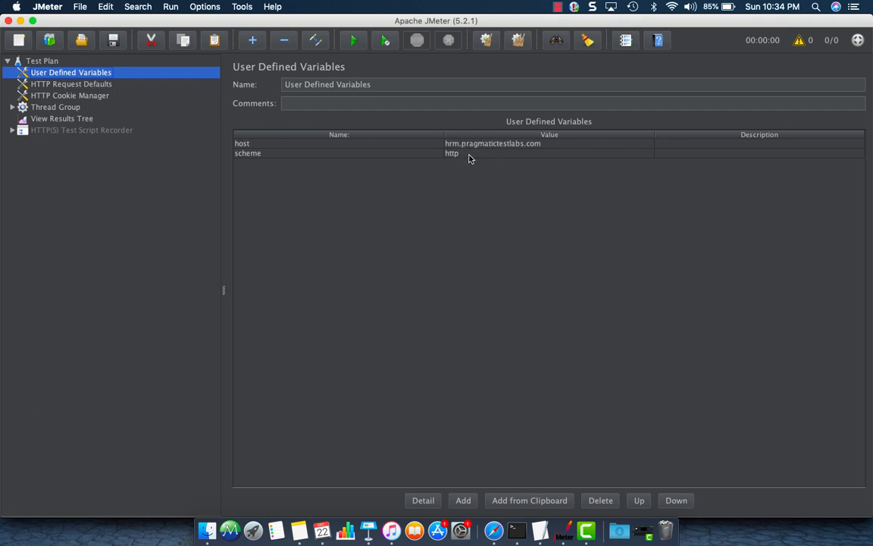
pyautogui.moveTo(469, 153)
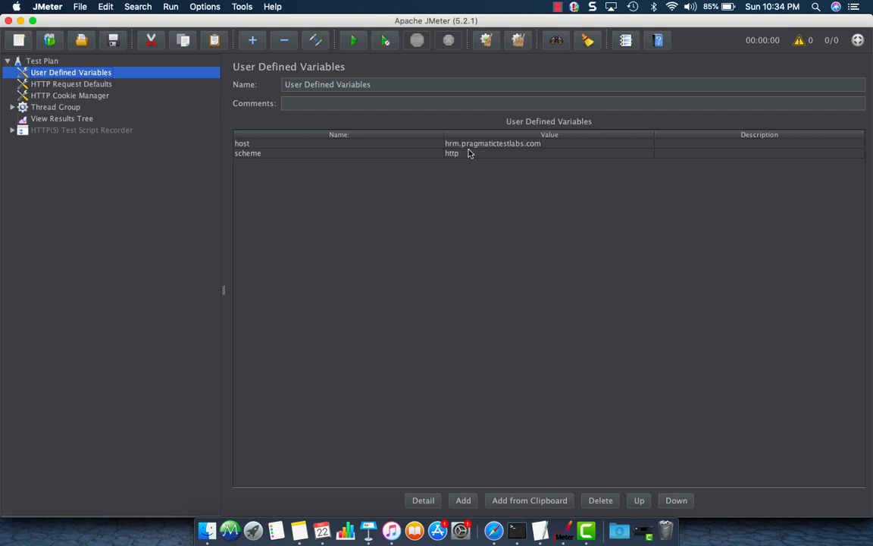
# - Expand the HTTP(S) Test Script Recorder node and select it to view its settings
pyautogui.click(13, 129)
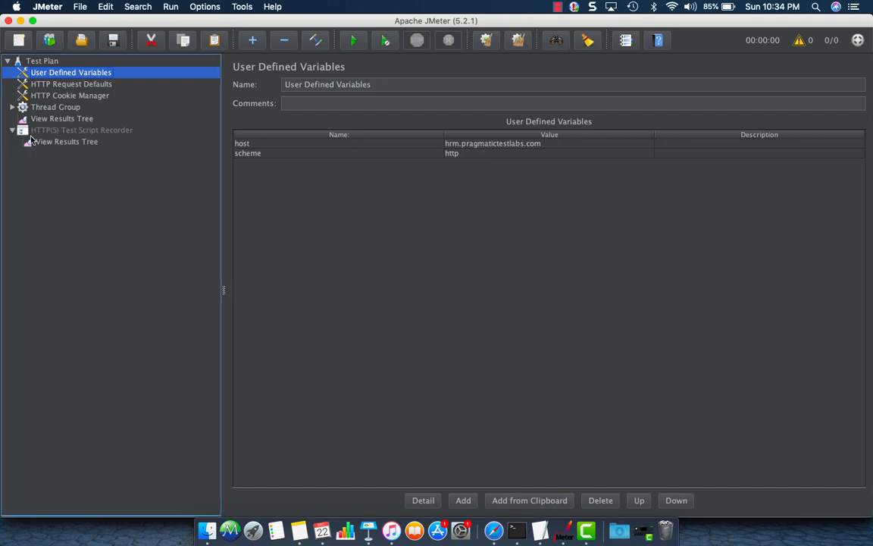
pyautogui.click(80, 129)
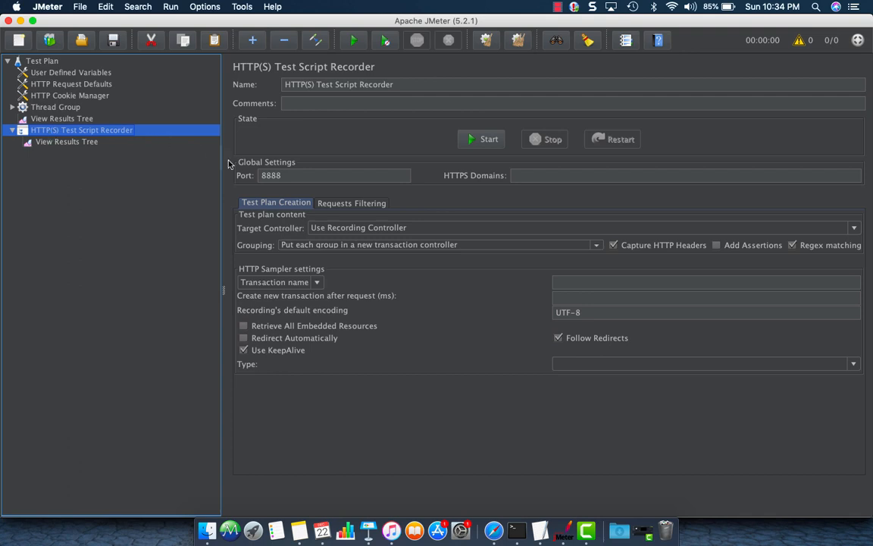
# - Start the recorder on port 8888 and acknowledge the root CA certificate notice
pyautogui.click(334, 175)
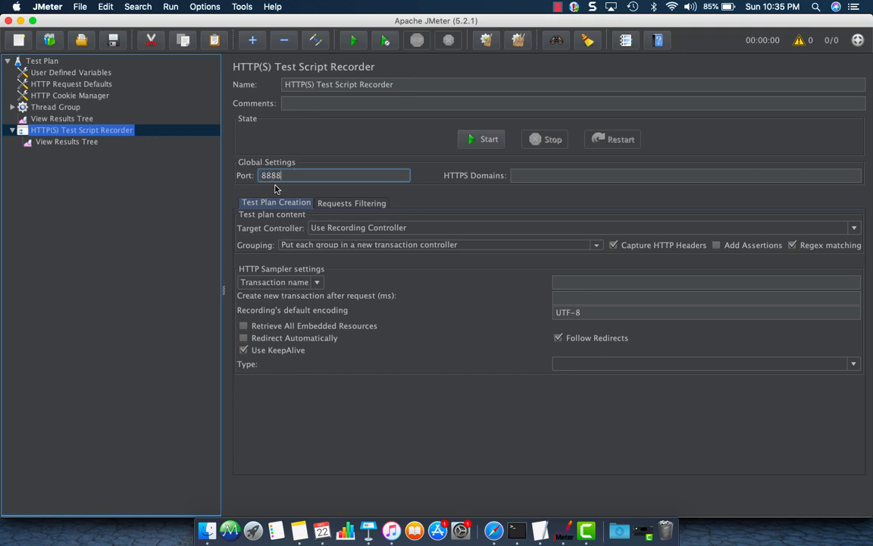
pyautogui.moveTo(406, 188)
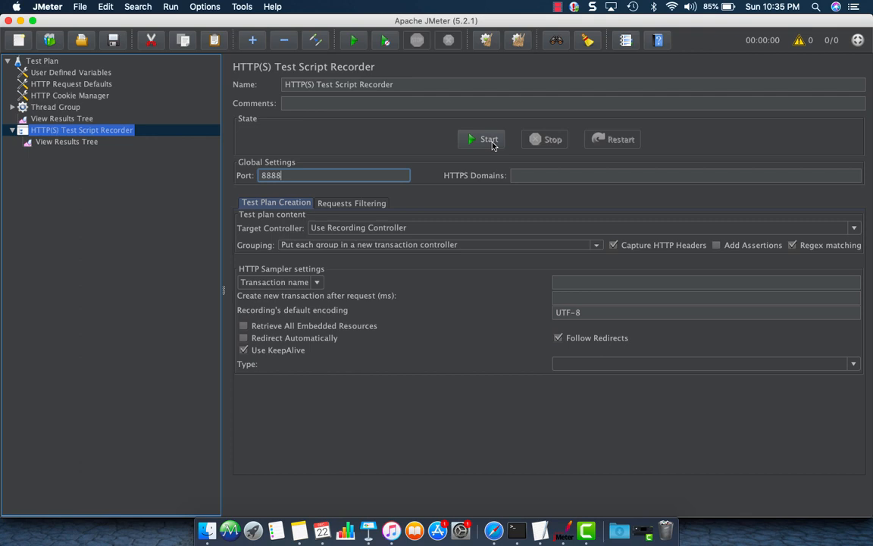
pyautogui.click(482, 139)
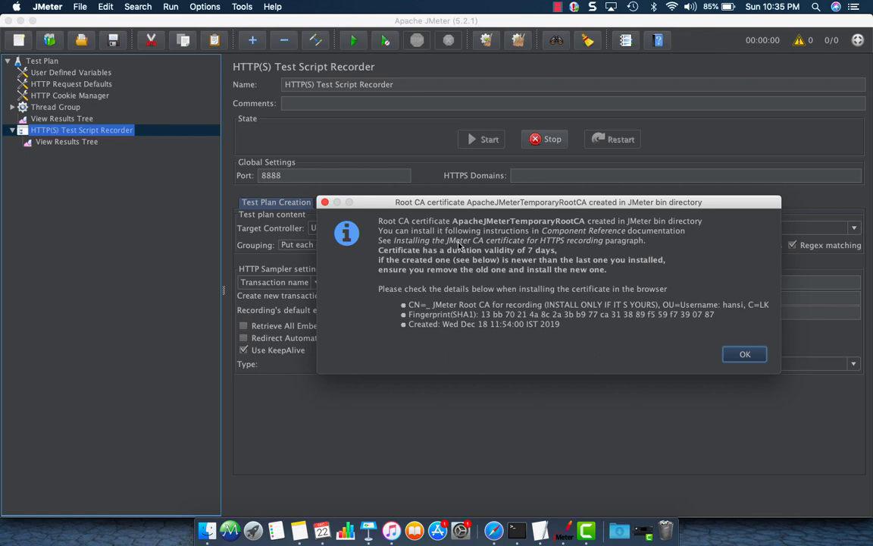
pyautogui.click(744, 354)
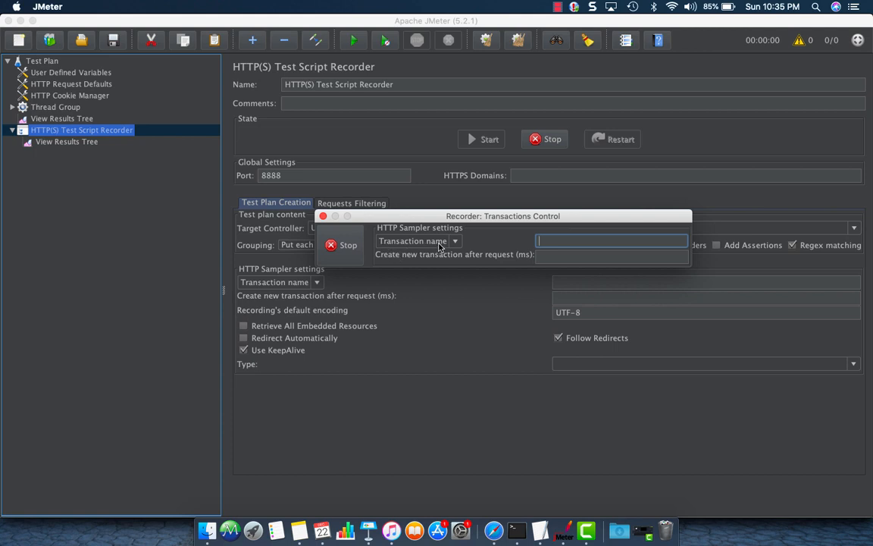
# - Keep Transaction name naming and enter 'Access the login page' as the transaction name
pyautogui.click(453, 241)
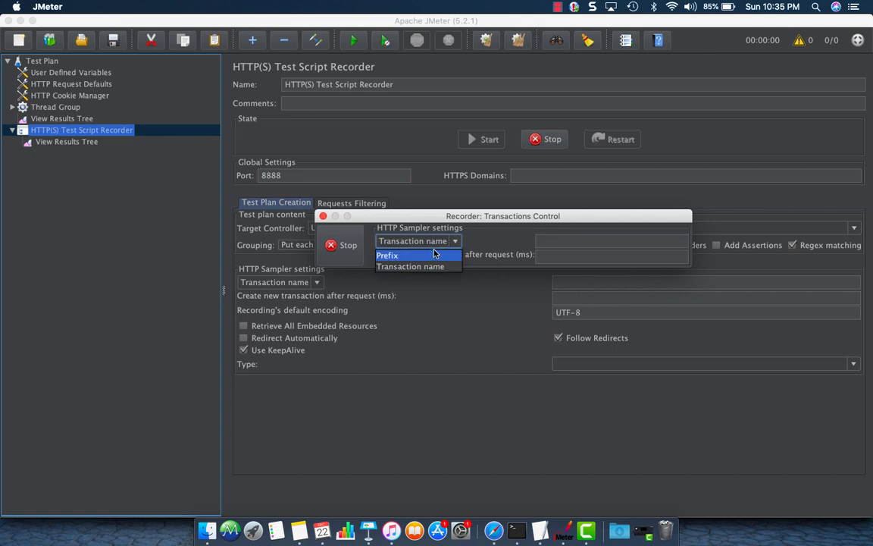
pyautogui.click(411, 266)
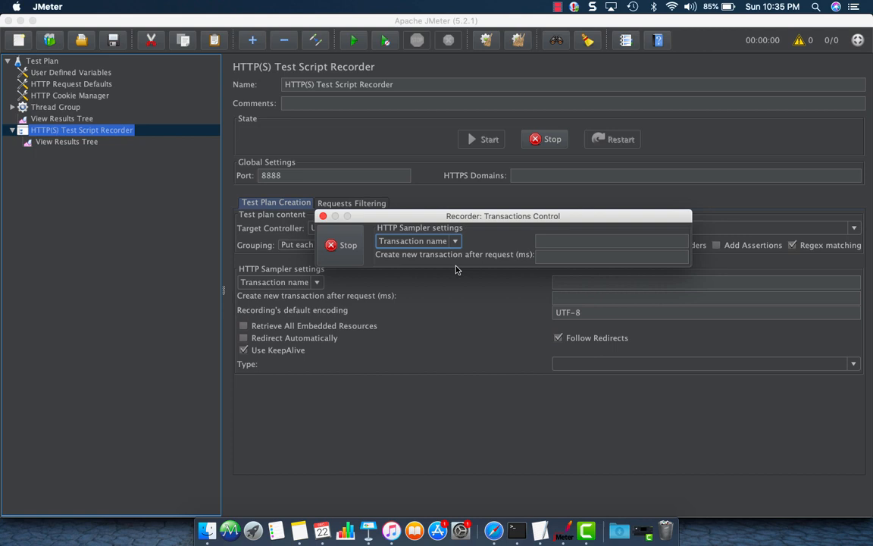
pyautogui.click(611, 241)
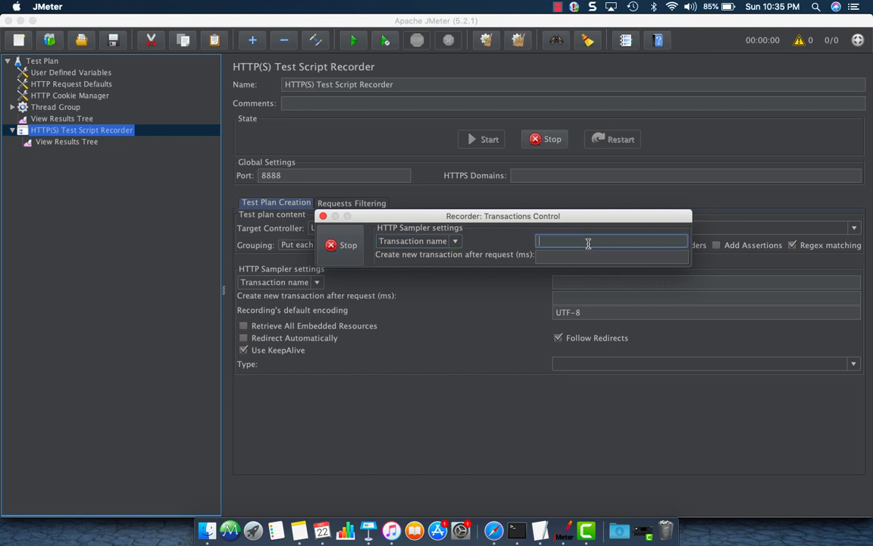
pyautogui.write('Access t')
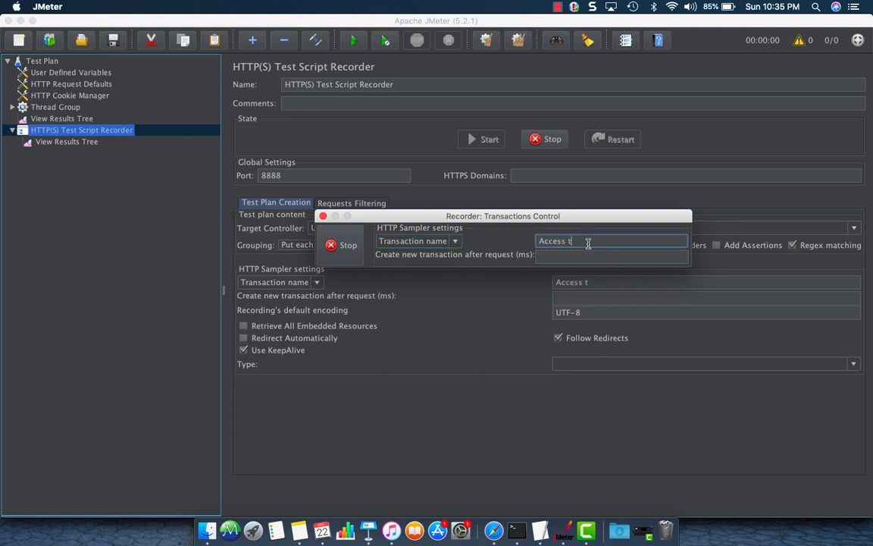
pyautogui.write('he login')
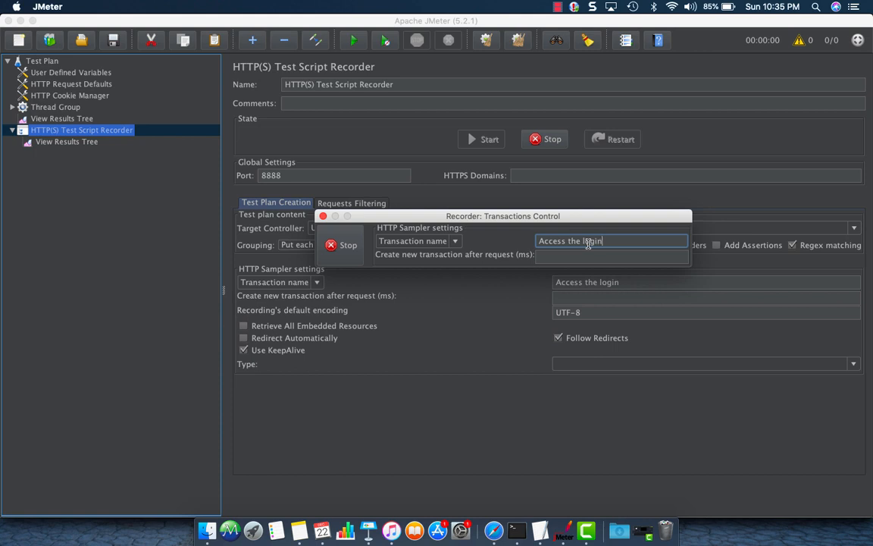
pyautogui.write('page')
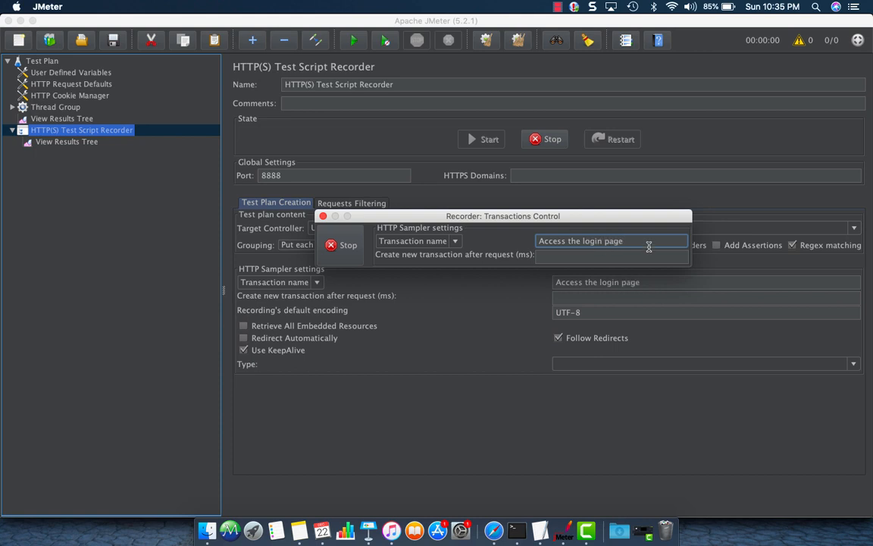
pyautogui.click(611, 257)
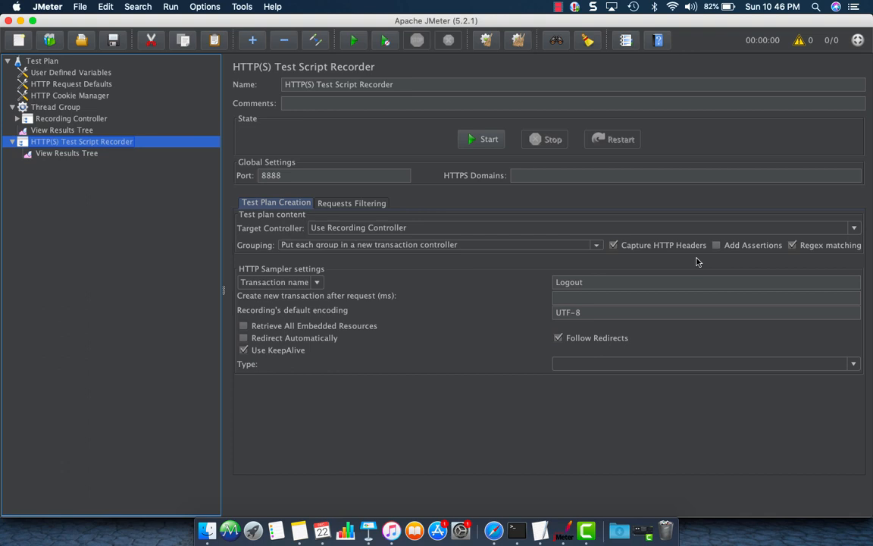
pyautogui.moveTo(465, 134)
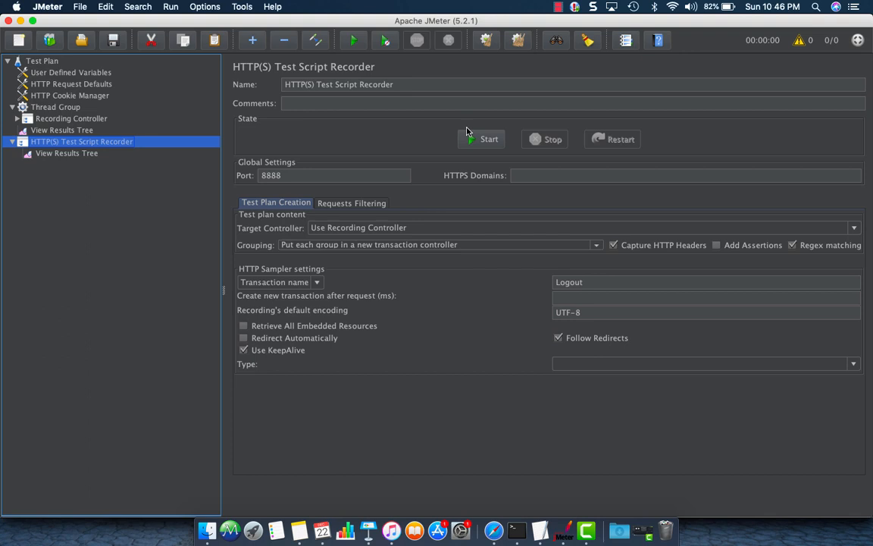
pyautogui.moveTo(7, 6)
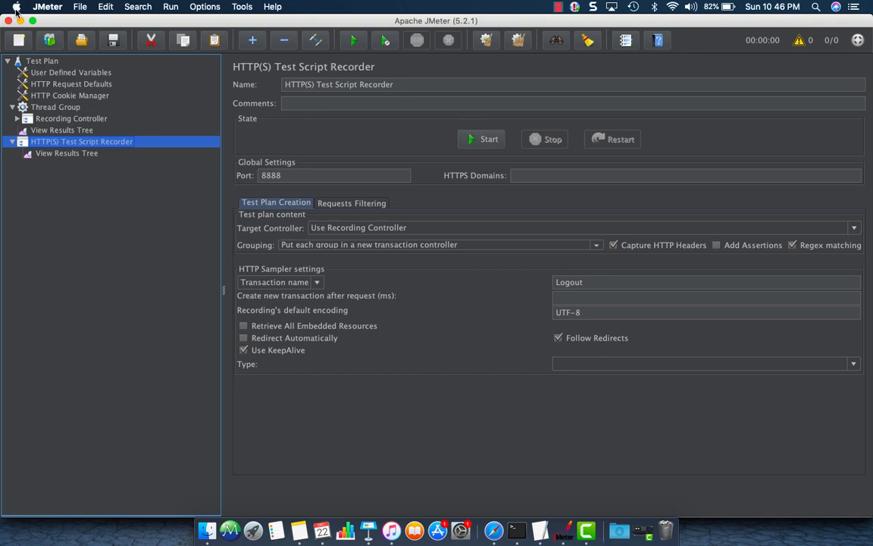
# - Open System Preferences from the Apple menu and search for proxy
pyautogui.click(10, 8)
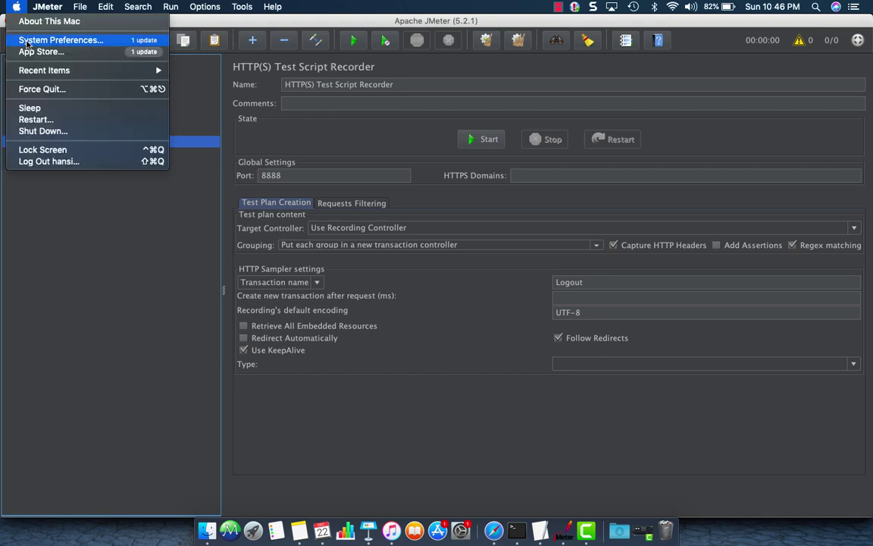
pyautogui.click(60, 41)
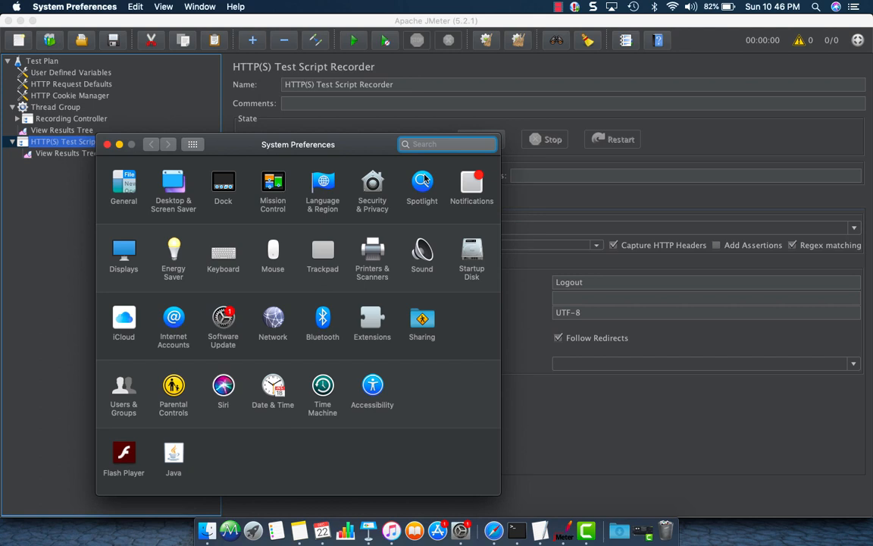
pyautogui.write('proxy')
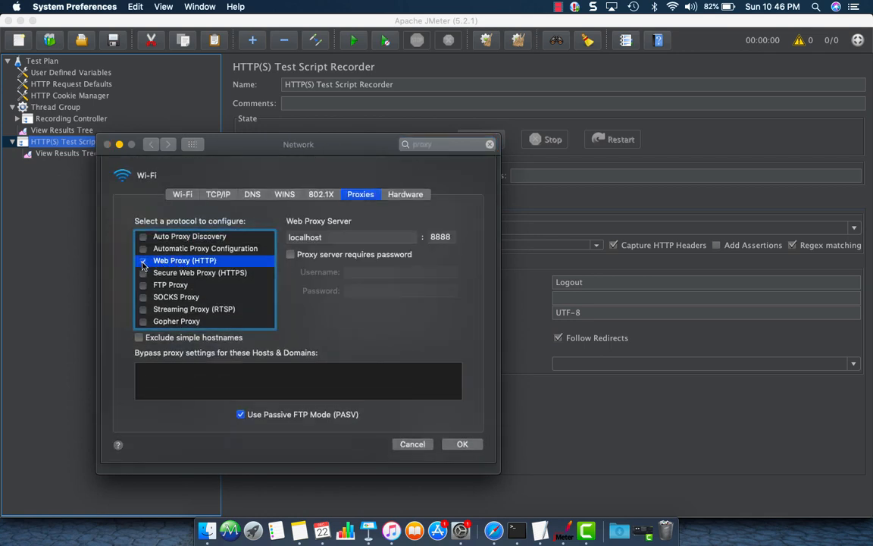
# - Set the Web Proxy (HTTP) to localhost port 8888 and apply
pyautogui.click(143, 260)
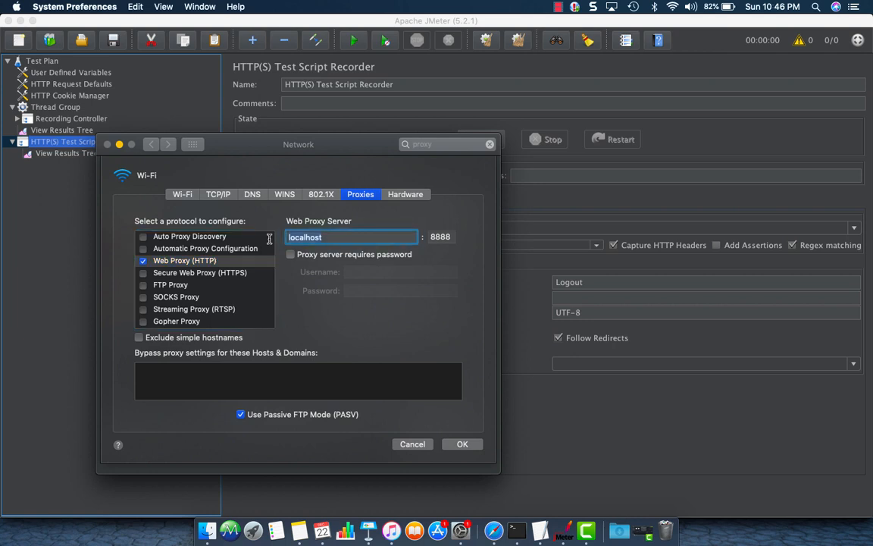
pyautogui.click(441, 237)
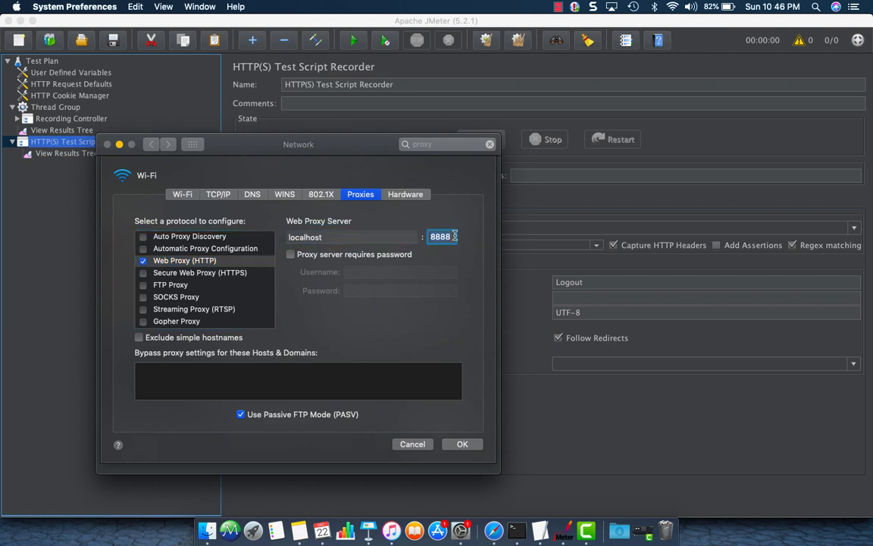
pyautogui.write('8838')
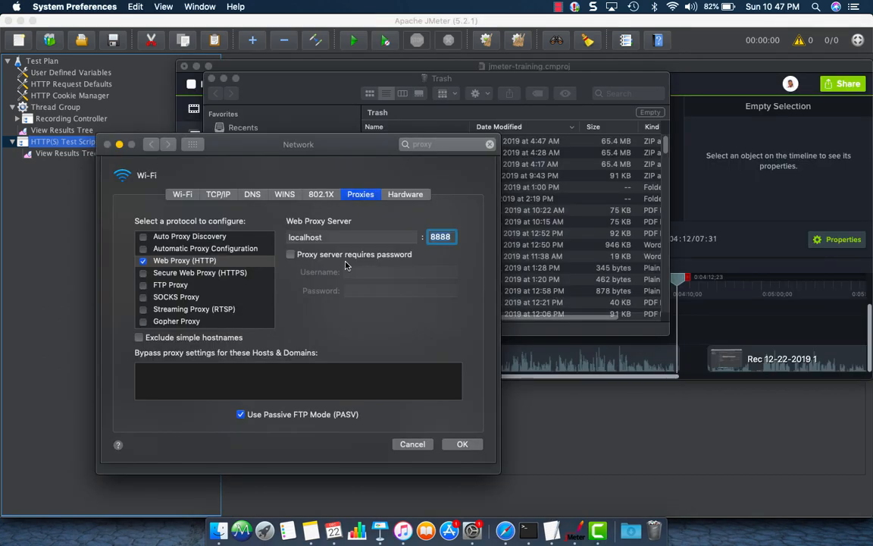
pyautogui.click(351, 236)
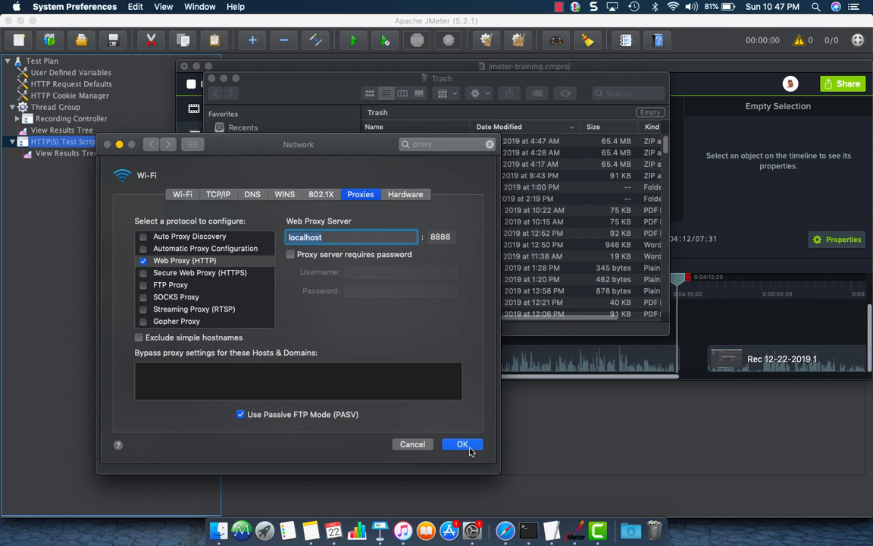
pyautogui.click(461, 444)
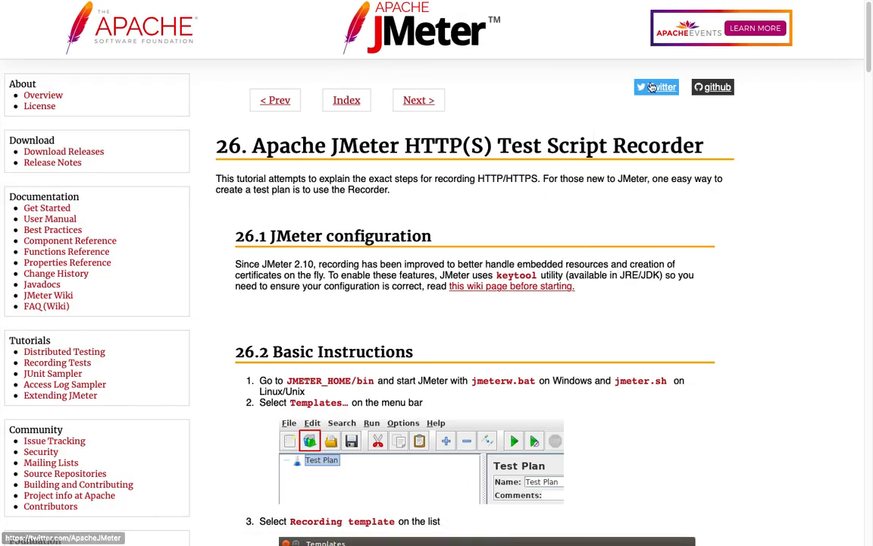
# - Load hrm.pragmatictestlabs.com in Safari's PTL-DemoHRM tab, then bring JMeter back
pyautogui.click(718, 58)
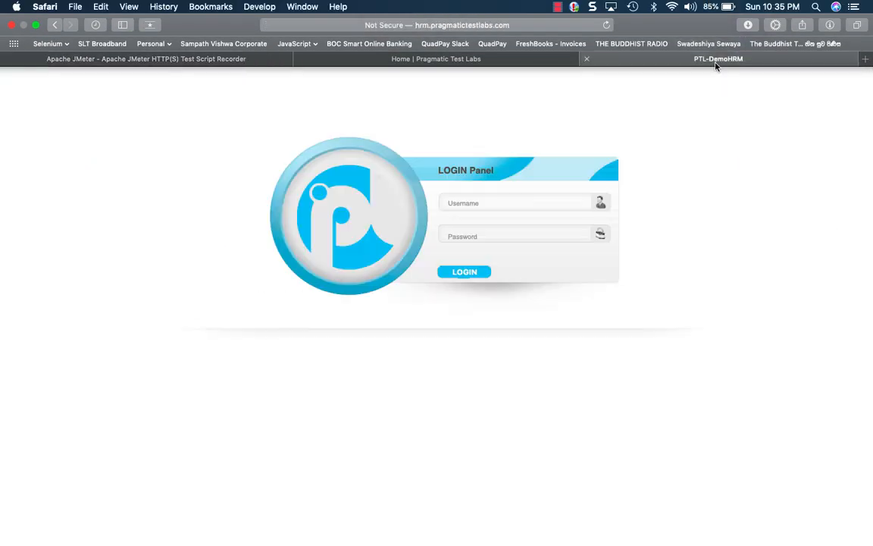
pyautogui.click(436, 25)
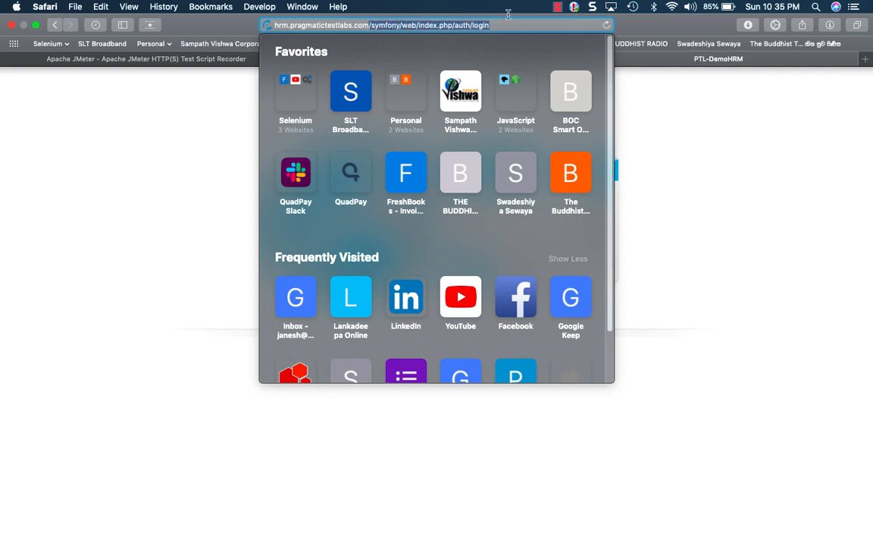
pyautogui.write('hrm.pragmatictestlabs.com')
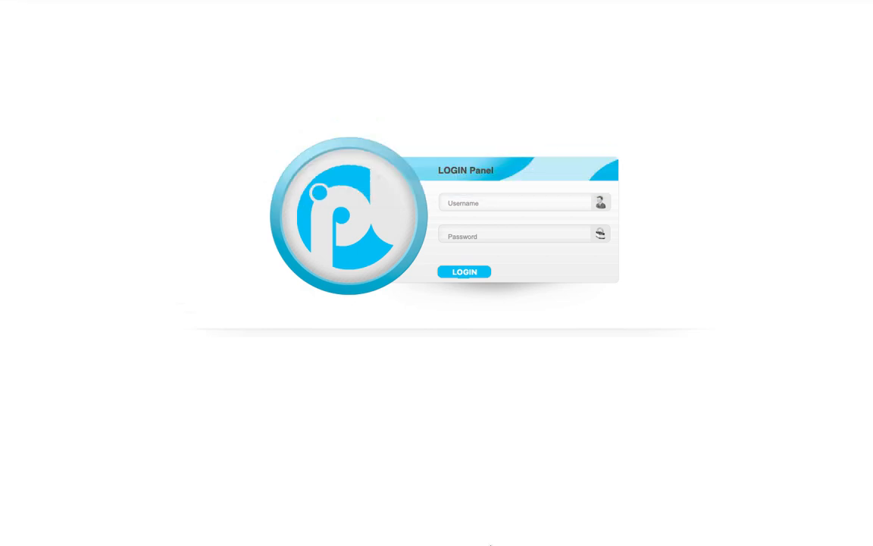
pyautogui.moveTo(563, 530)
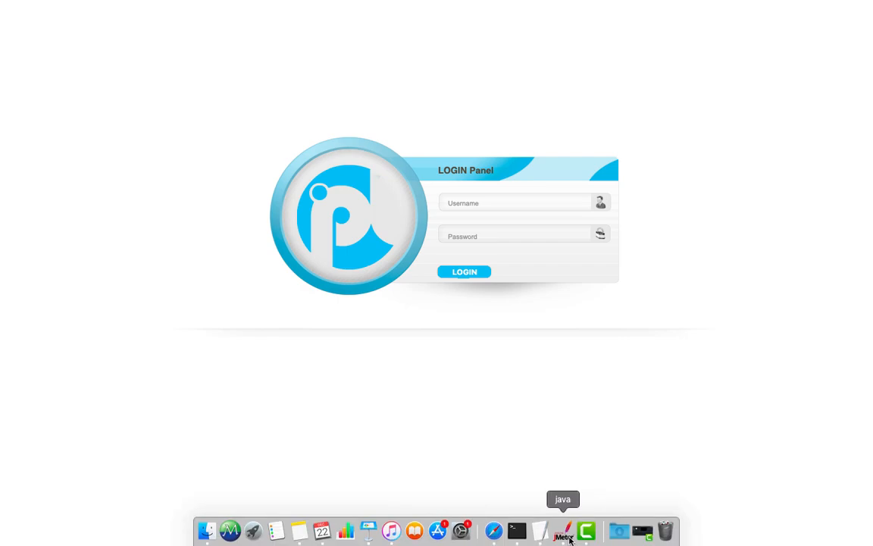
pyautogui.click(563, 530)
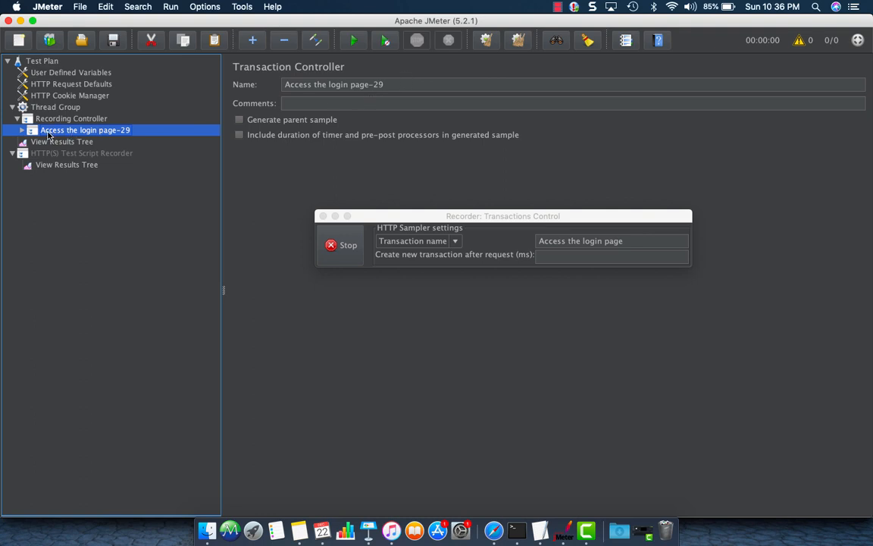
# - Browse the Access the login page-29 requests, then reselect the HTTP(S) Test Script Recorder
pyautogui.click(88, 141)
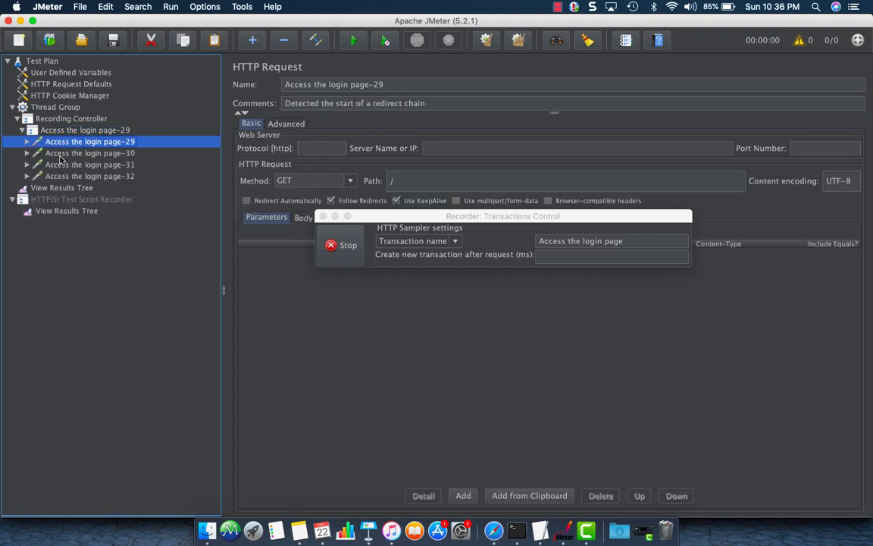
pyautogui.click(89, 176)
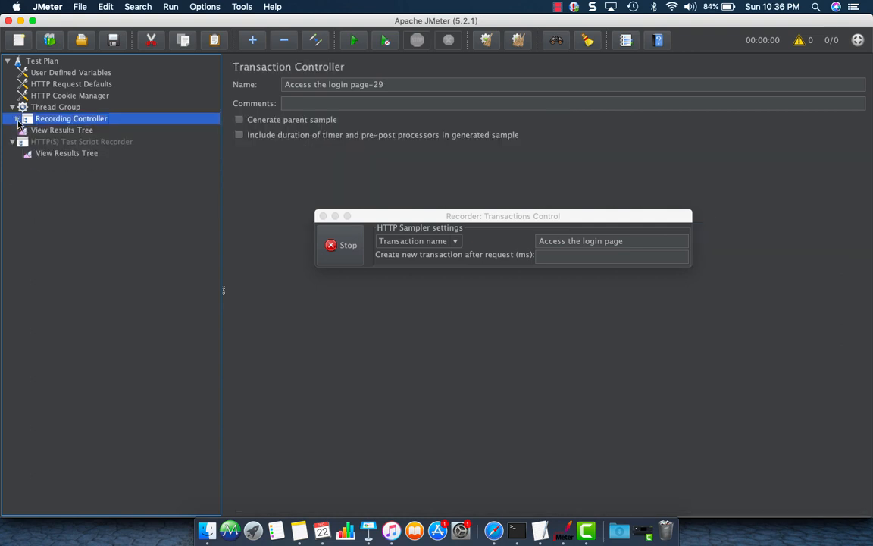
pyautogui.click(72, 118)
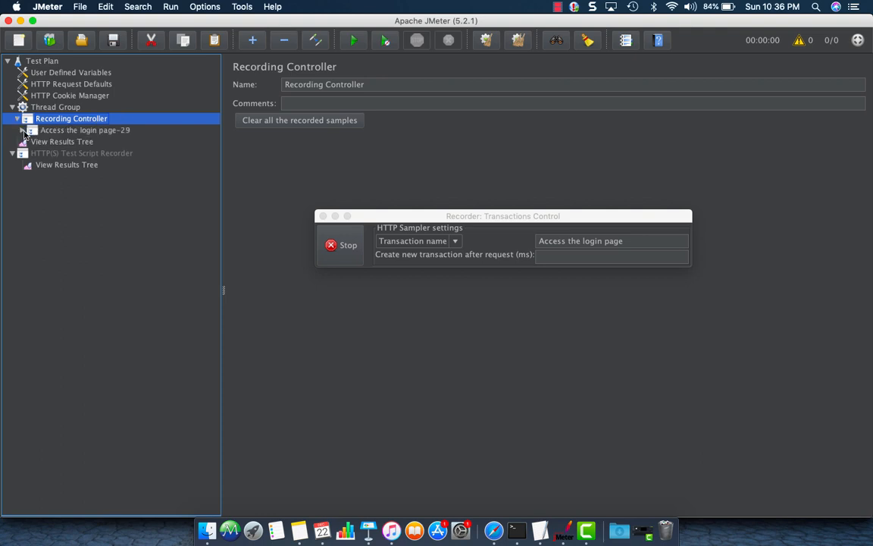
pyautogui.click(81, 199)
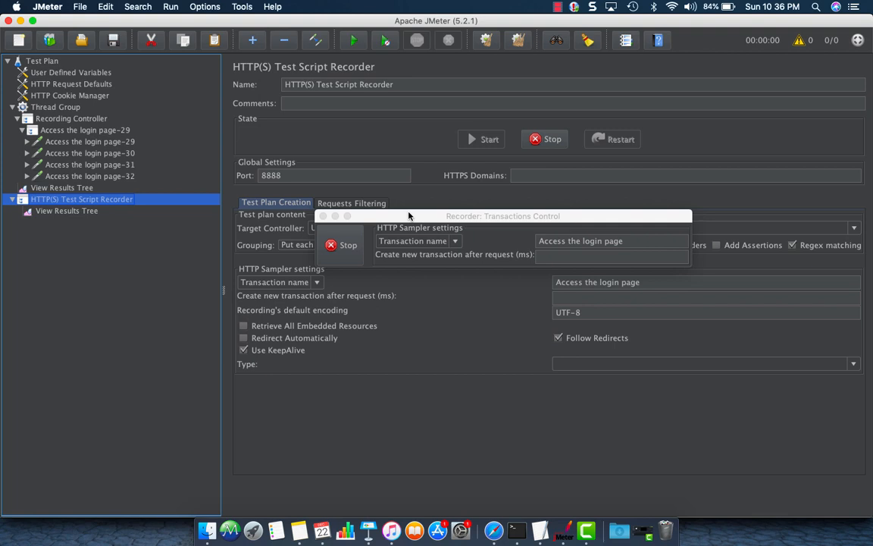
# - Review the recorder's request filtering, then start renaming the transaction to 'Log…'
pyautogui.click(351, 202)
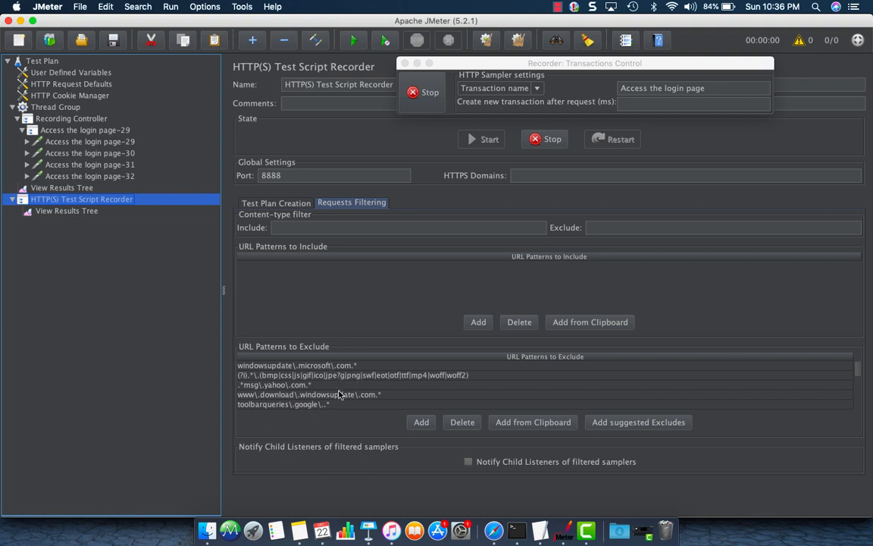
pyautogui.click(312, 394)
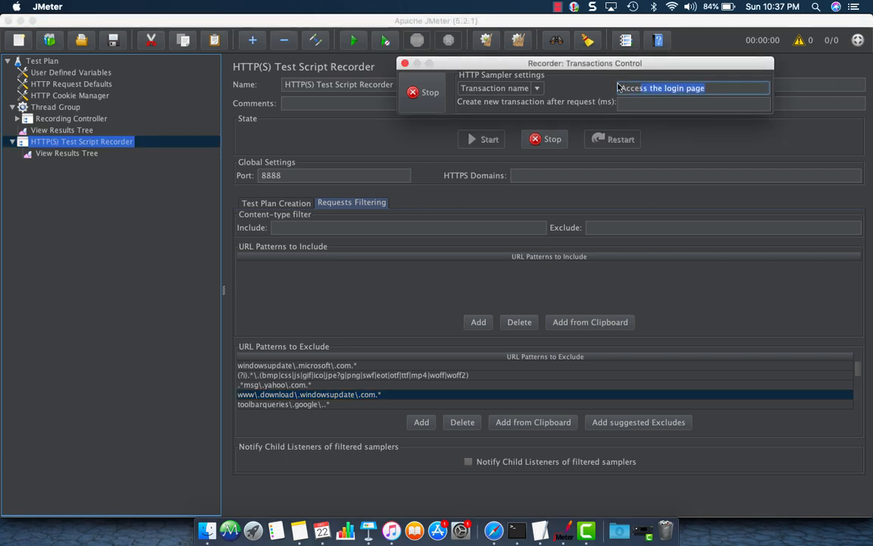
pyautogui.write('Log')
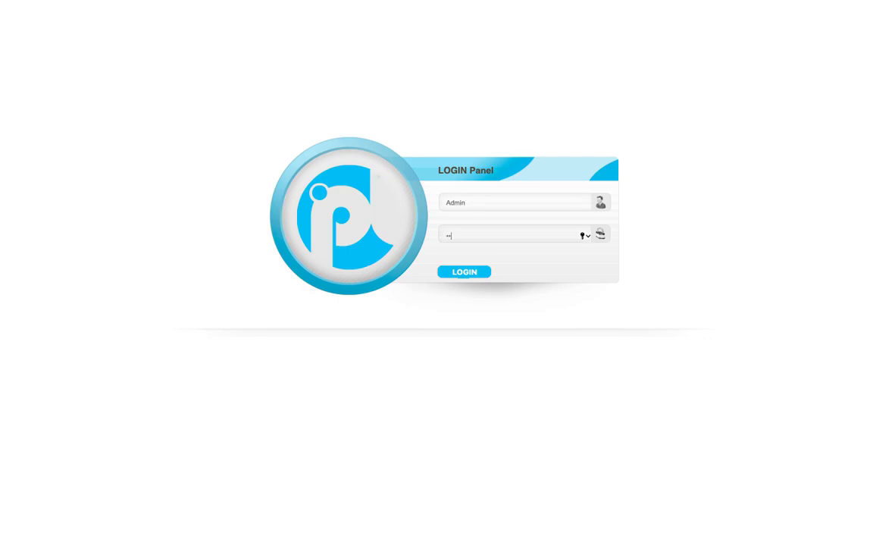
# - Enter the password and submit the HRM login as Admin
pyautogui.write('password')
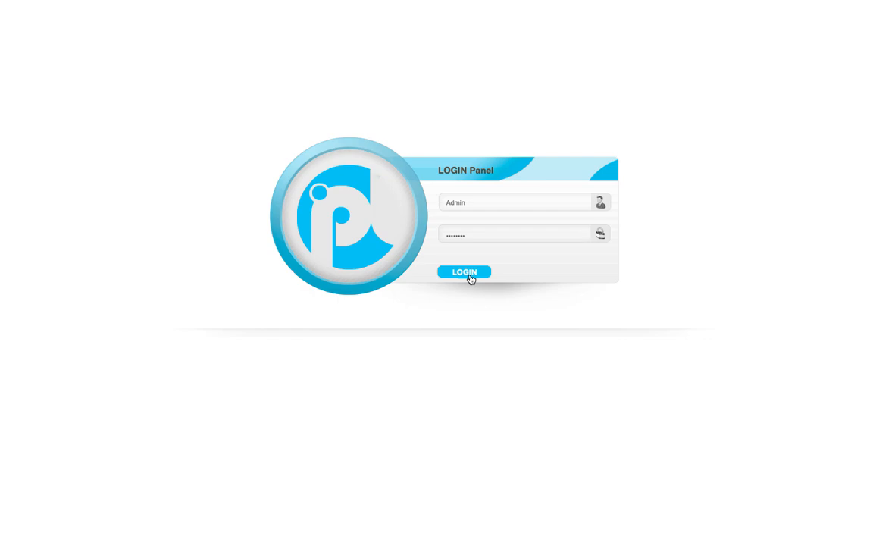
pyautogui.click(464, 272)
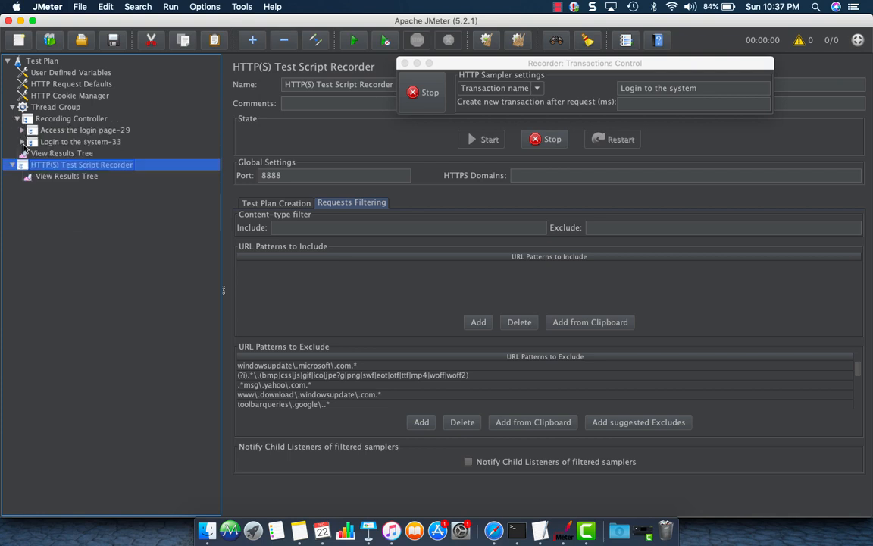
# - Inspect Login to the system-33's first request, then name the next transaction 'Logout'
pyautogui.click(80, 142)
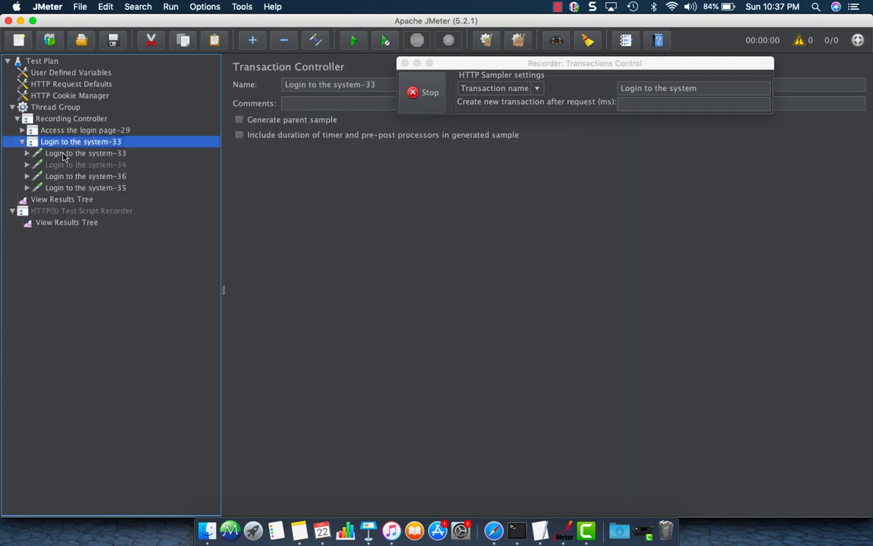
pyautogui.click(85, 153)
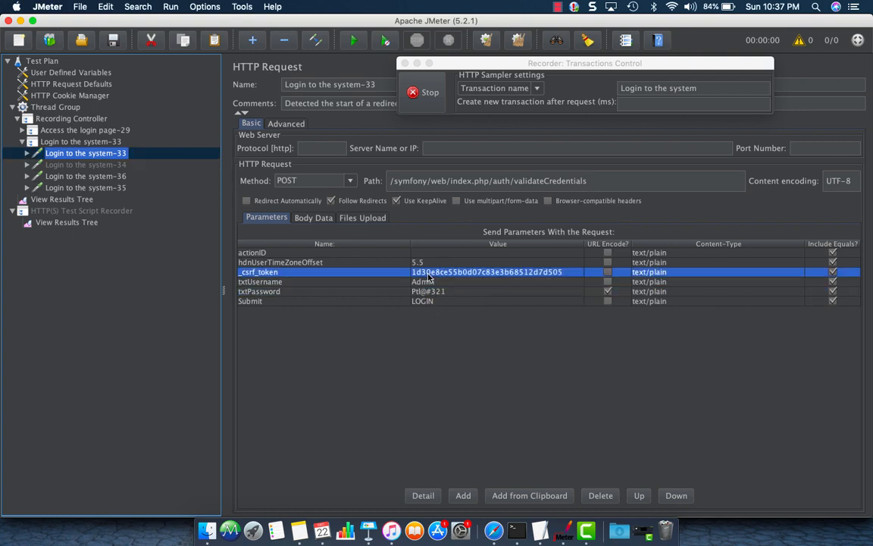
pyautogui.moveTo(465, 277)
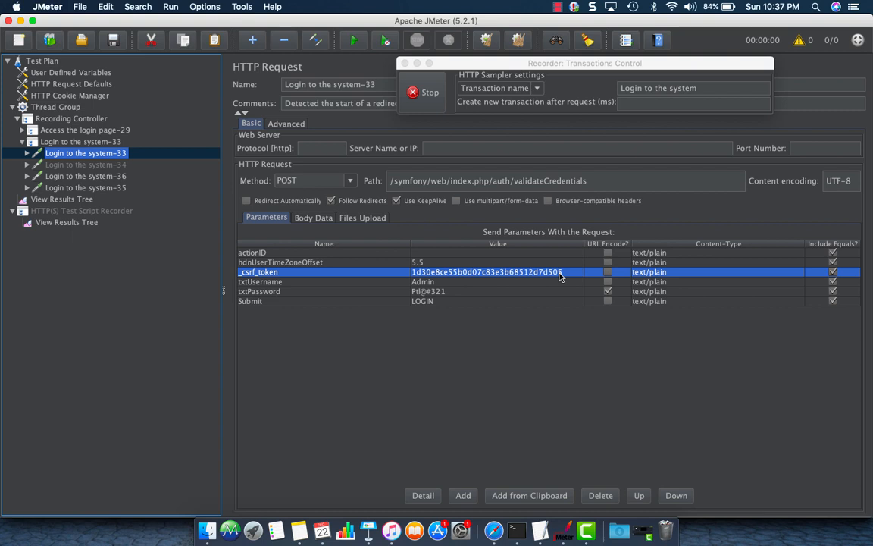
pyautogui.moveTo(493, 529)
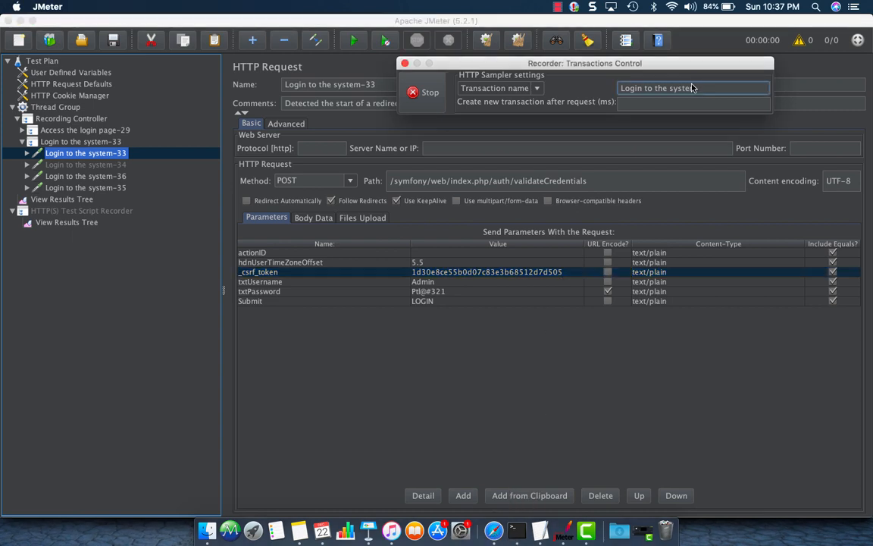
pyautogui.click(694, 88)
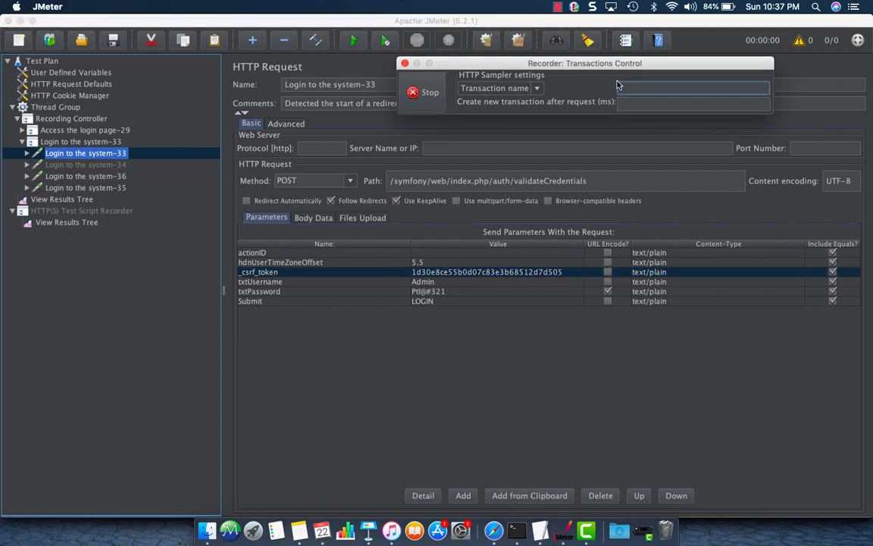
pyautogui.write('Logout')
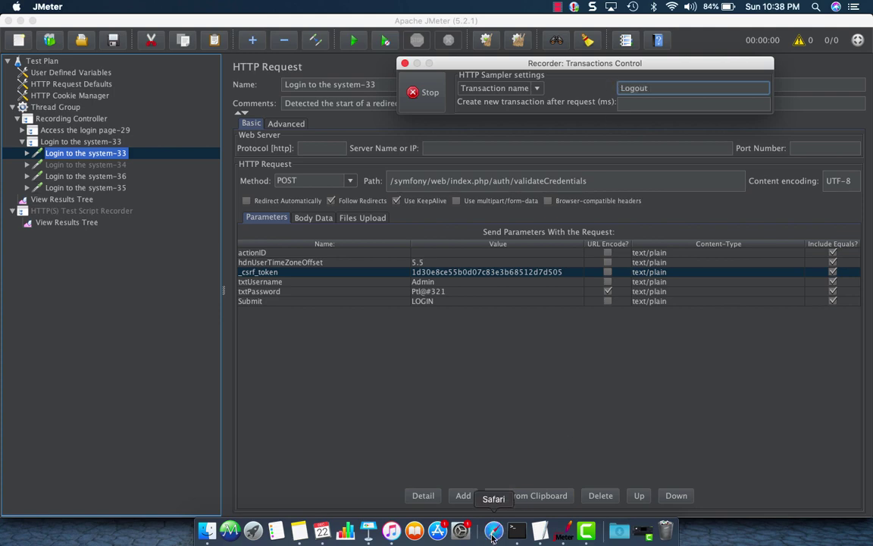
# - Log out of the HRM demo from the Welcome Admin menu, then return to JMeter
pyautogui.click(492, 537)
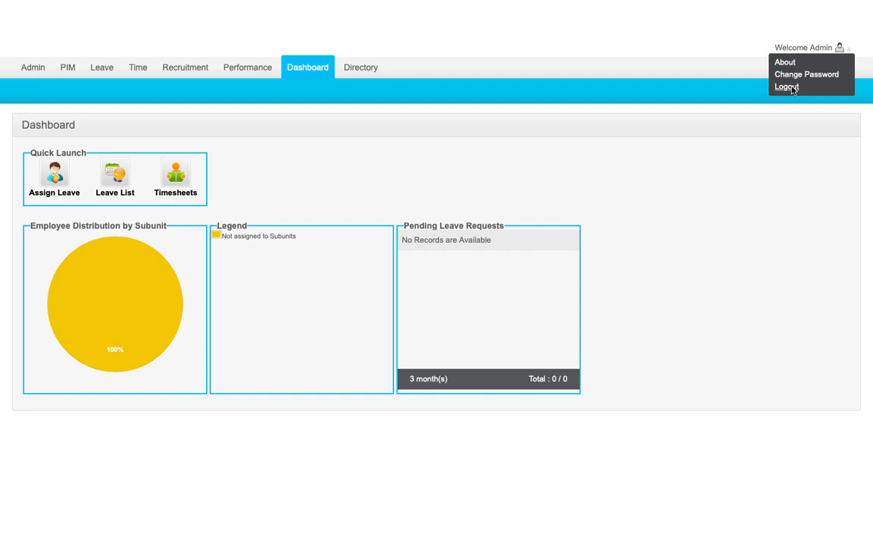
pyautogui.click(787, 86)
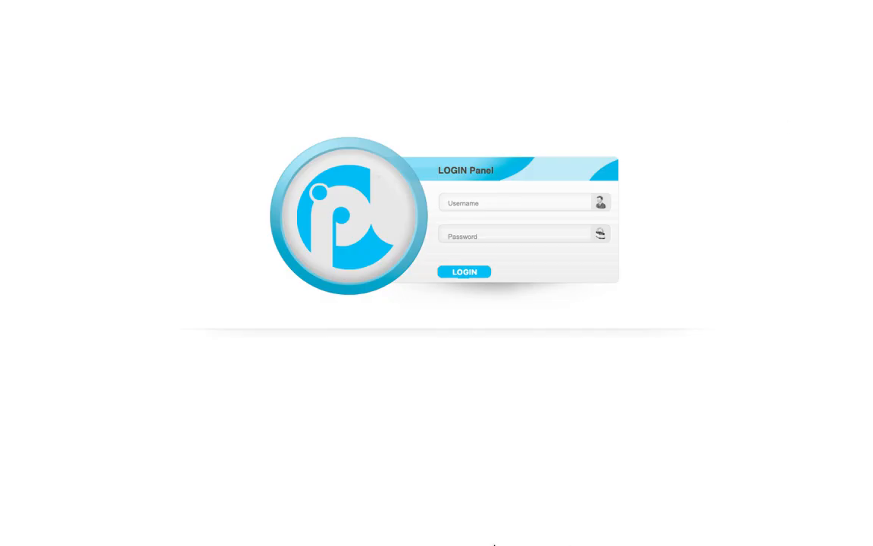
pyautogui.moveTo(494, 530)
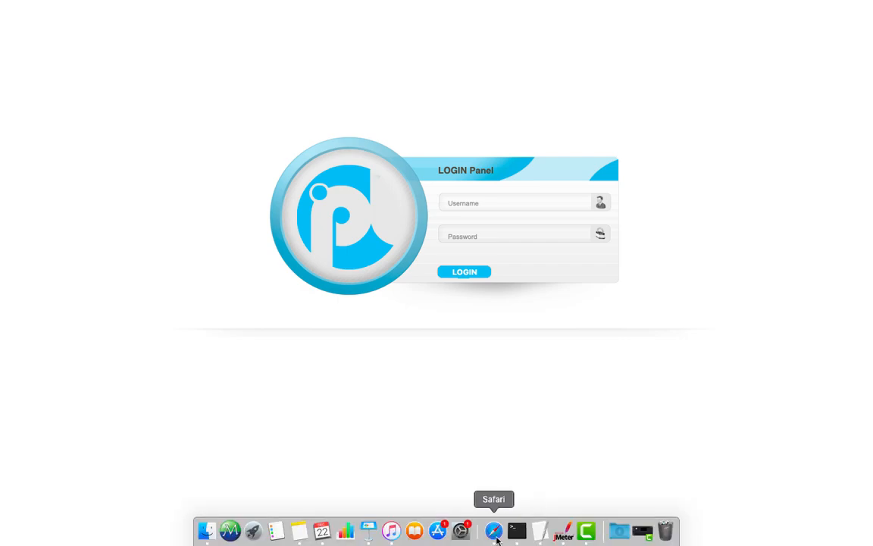
pyautogui.click(562, 530)
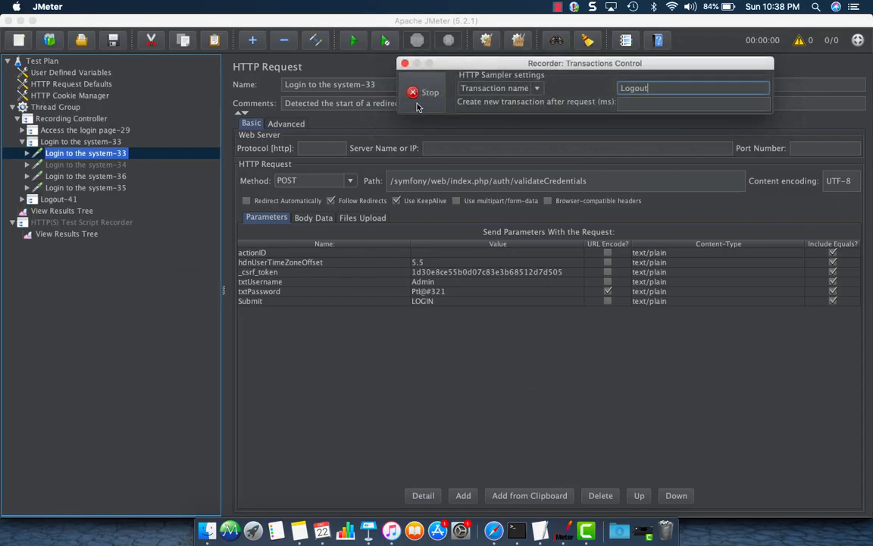
# - Stop recording and view the recorded request in Logout-41
pyautogui.click(422, 92)
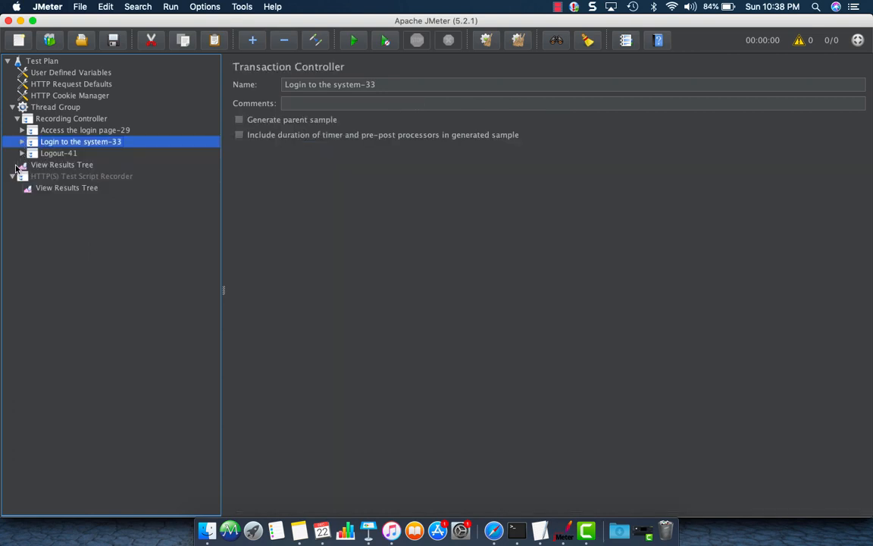
pyautogui.click(21, 153)
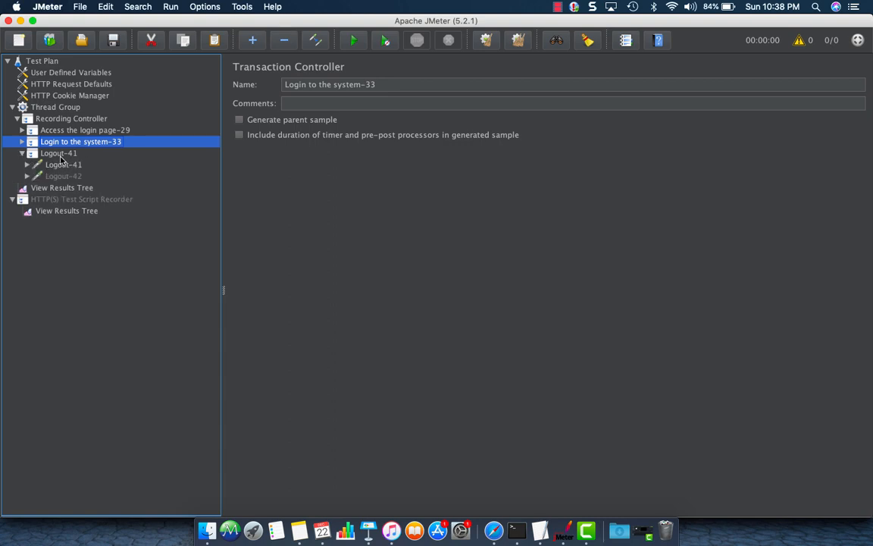
pyautogui.click(63, 164)
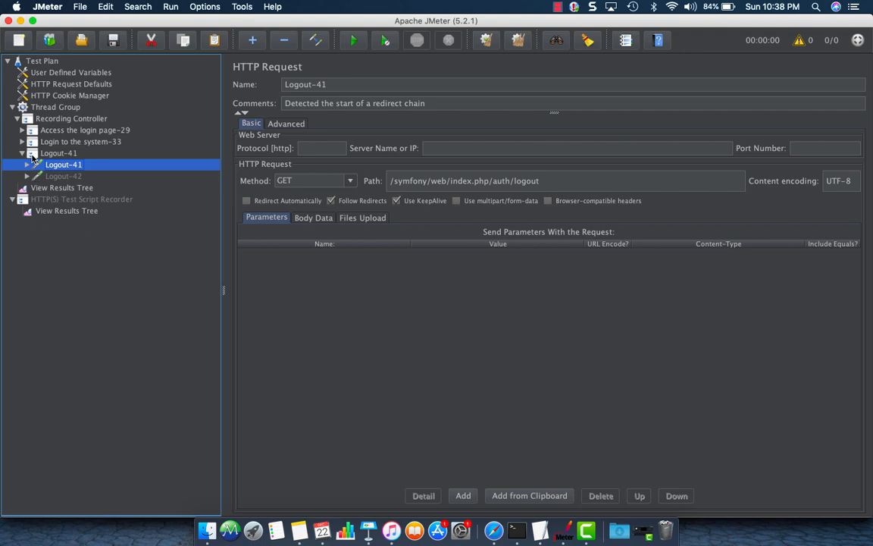
# - Revisit the recorder settings and view Login to the system-33's request parameters
pyautogui.click(81, 198)
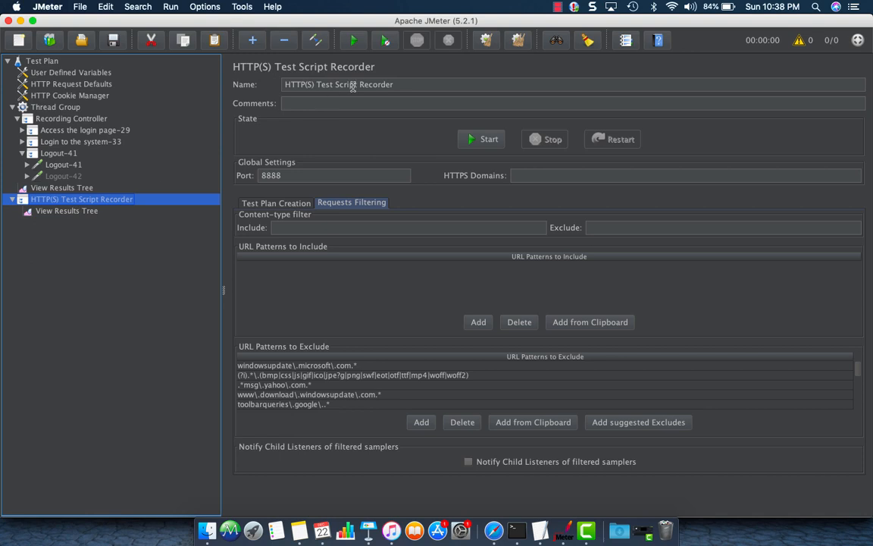
pyautogui.moveTo(402, 88)
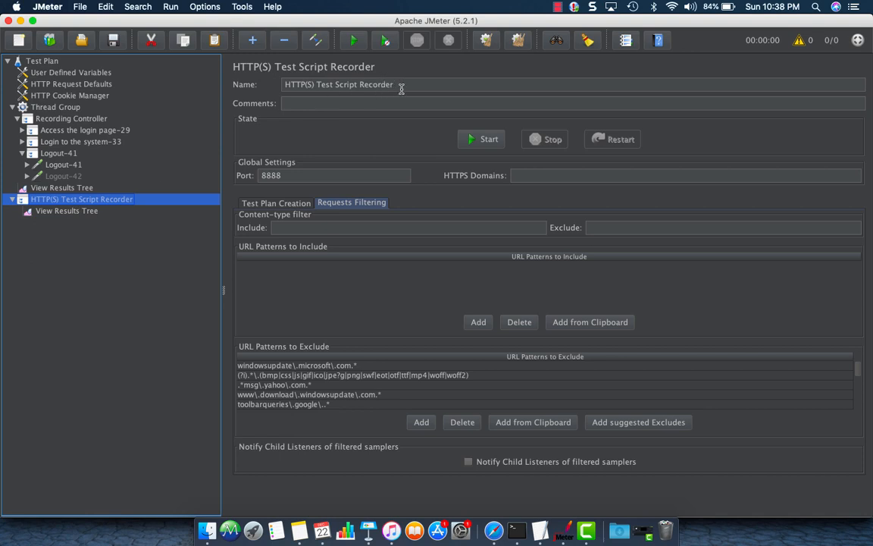
pyautogui.click(26, 141)
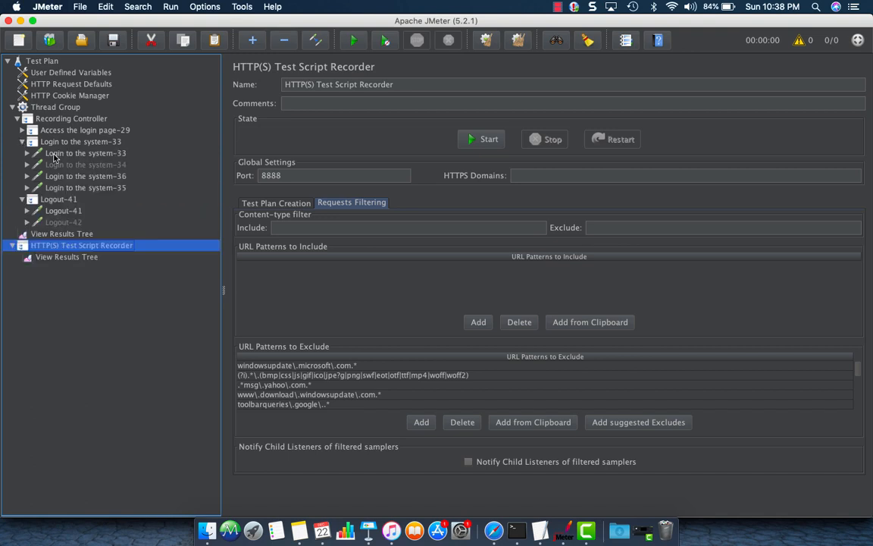
pyautogui.click(85, 152)
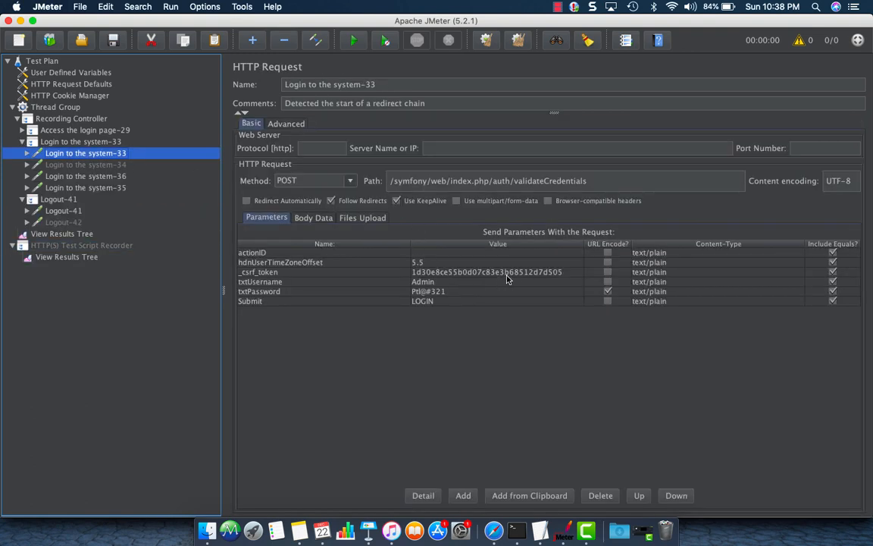
pyautogui.moveTo(528, 278)
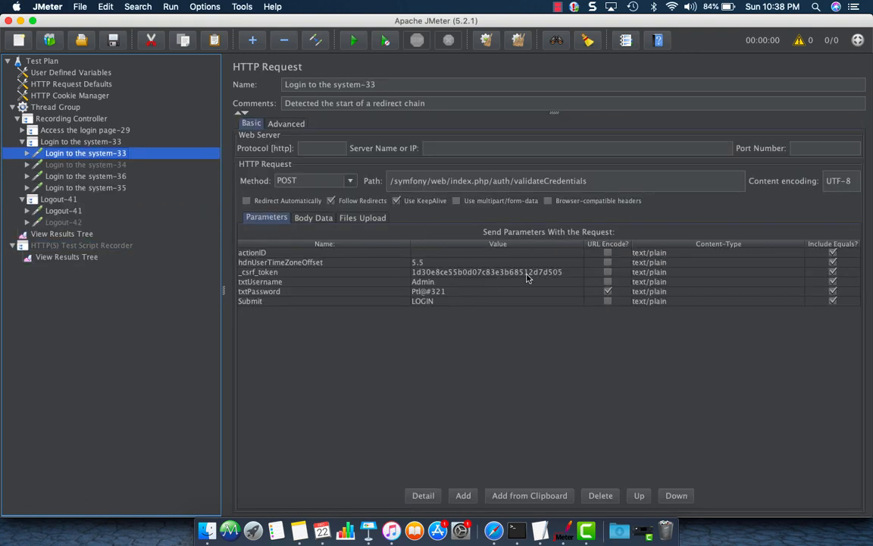